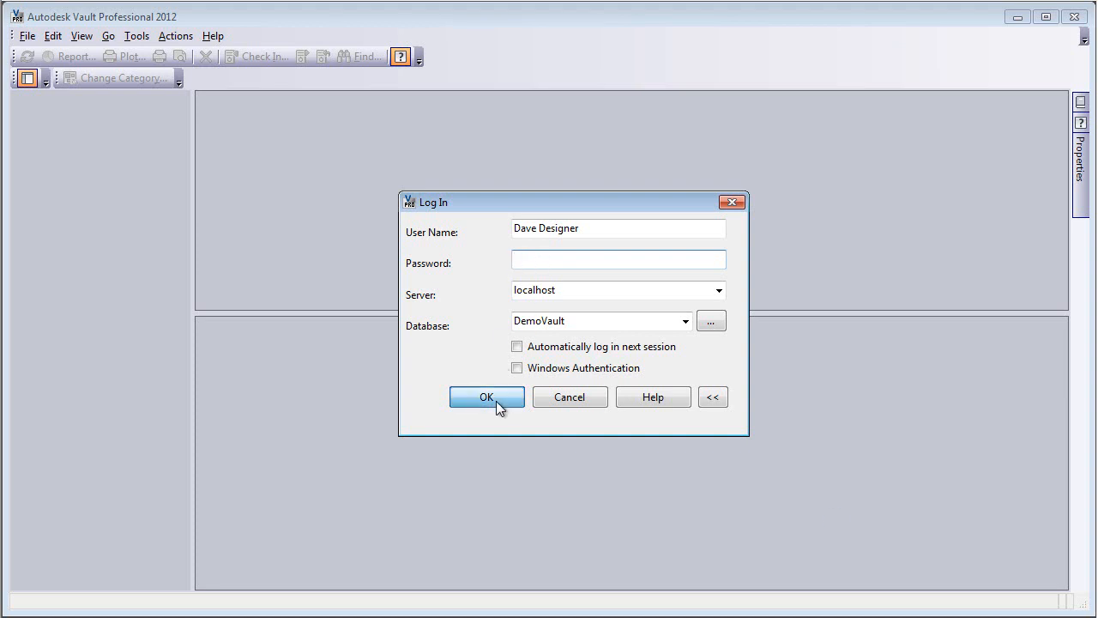
# Log in to DemoVault and select ECO-000001 in the Change Order List
pyautogui.click(486, 396)
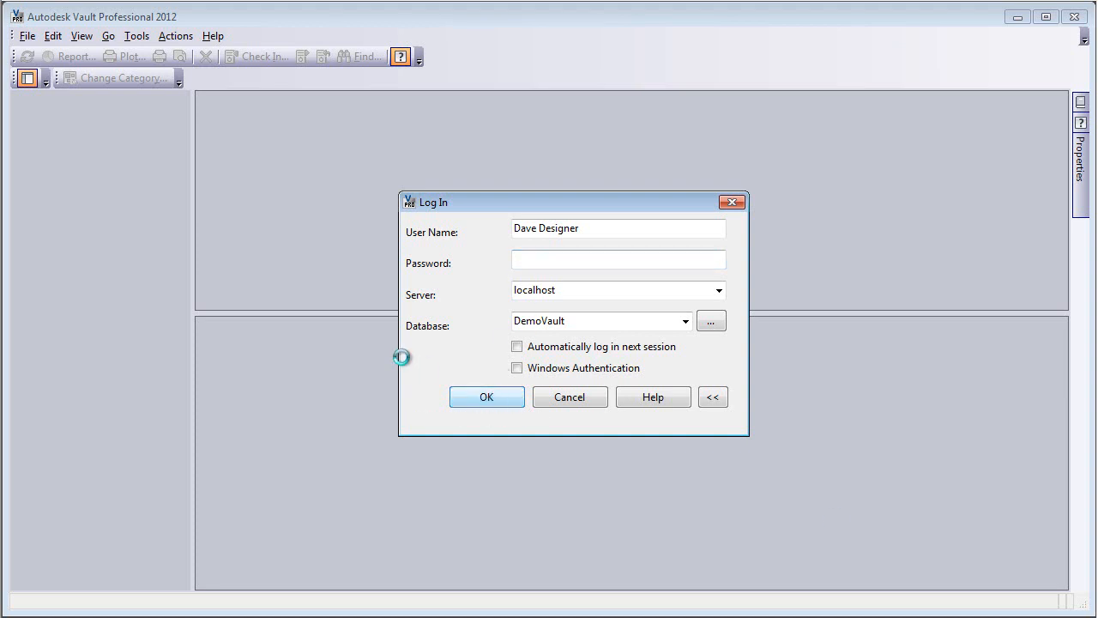
pyautogui.click(487, 397)
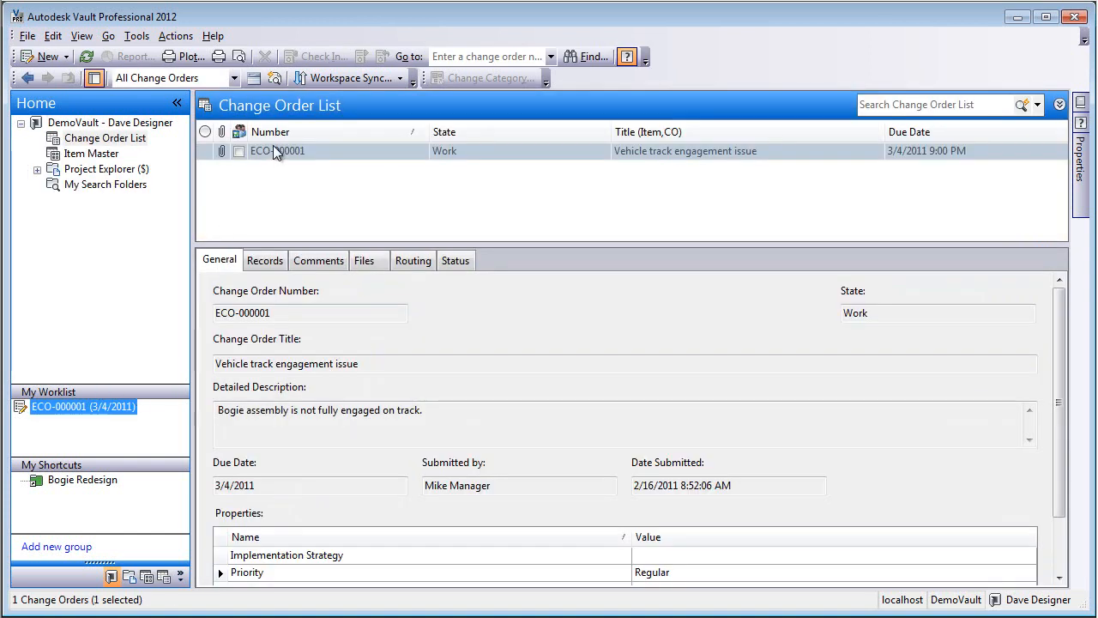
pyautogui.click(277, 150)
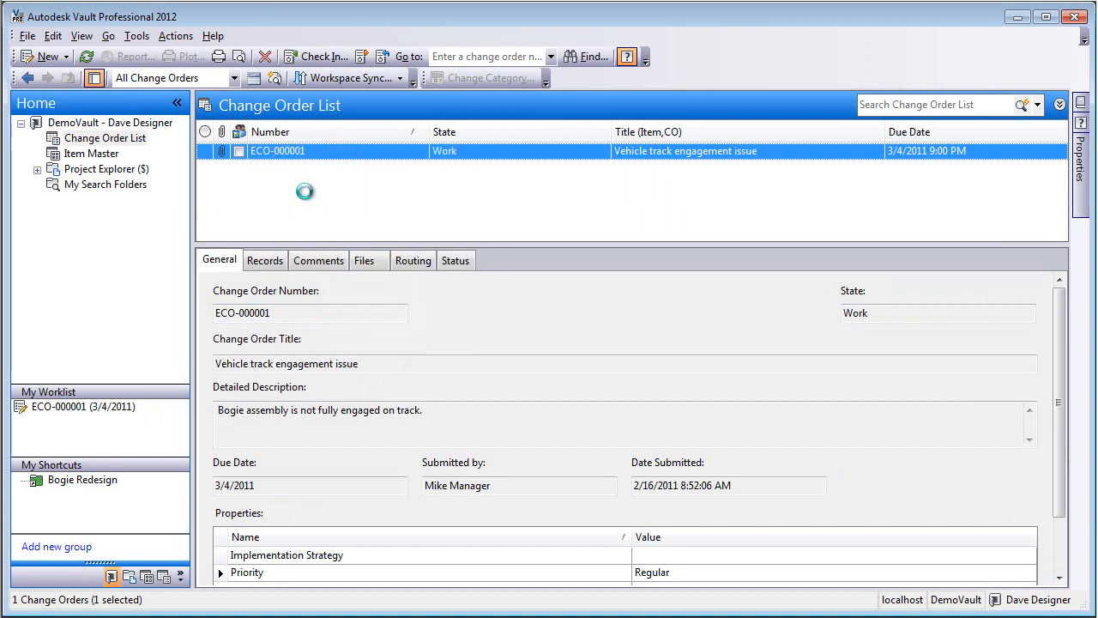
# Open ECO-000001 and check its Frame.dwg and Bogie Assy.iam records and its comments
pyautogui.doubleClick(277, 150)
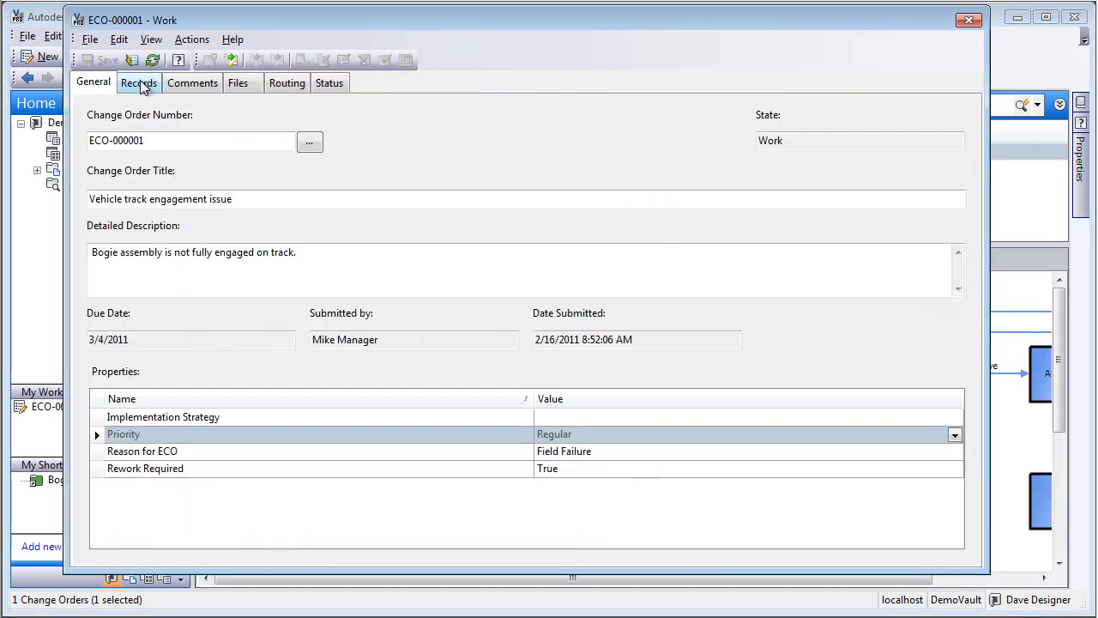
pyautogui.click(138, 83)
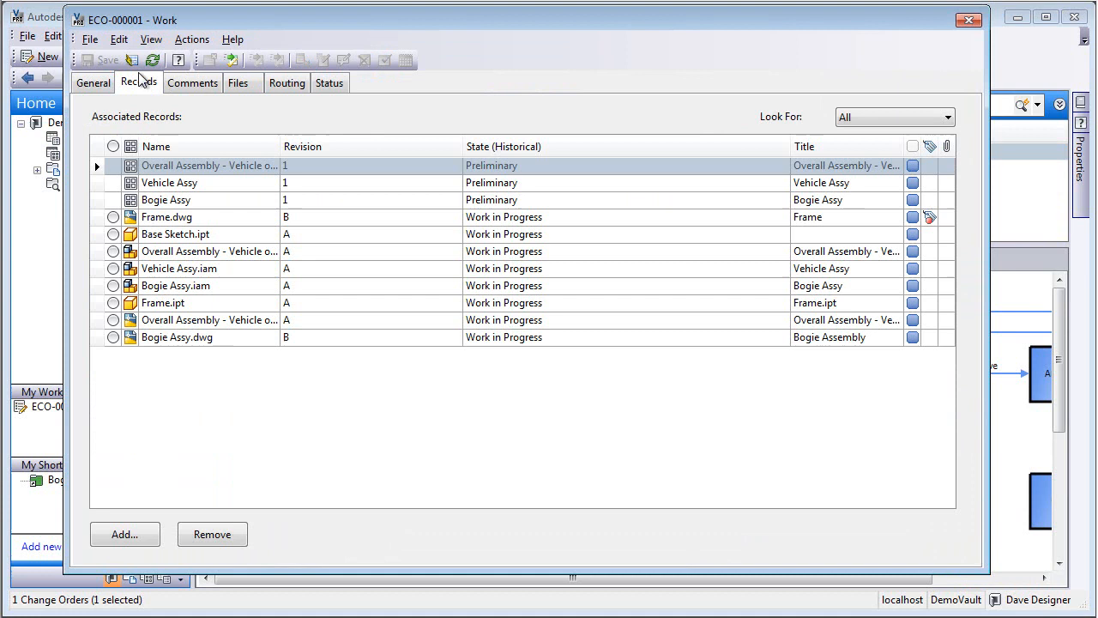
pyautogui.click(166, 216)
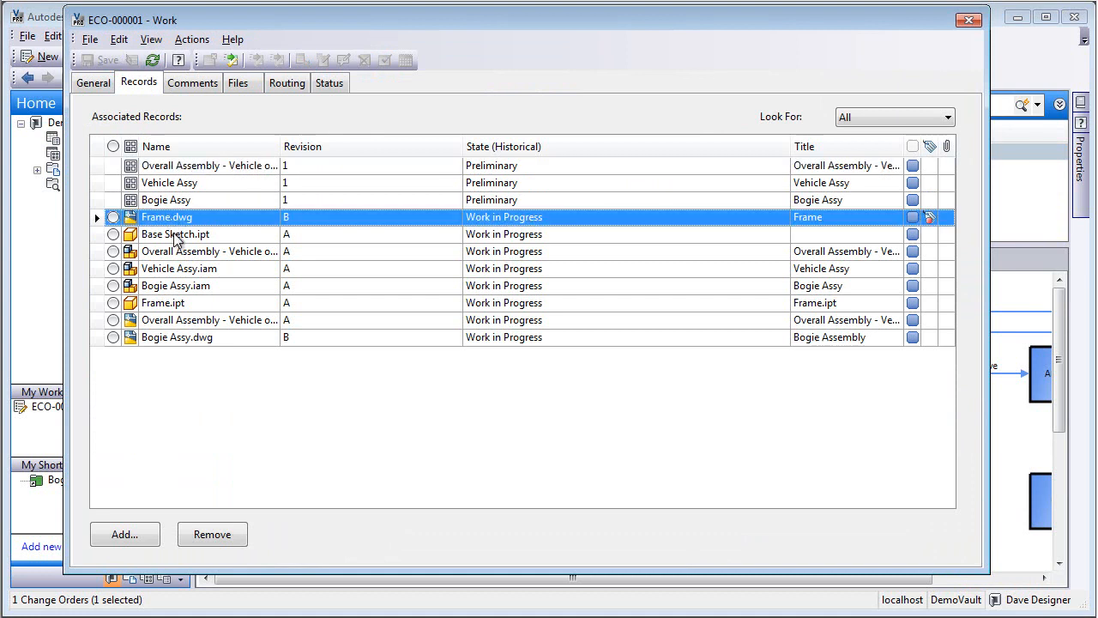
pyautogui.click(176, 285)
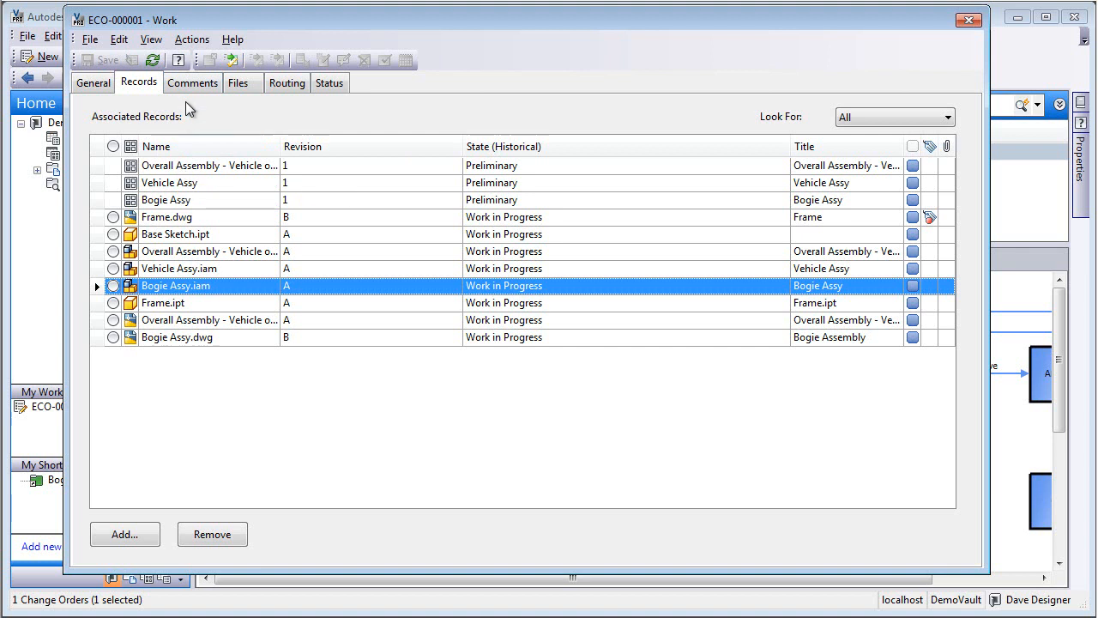
pyautogui.click(192, 82)
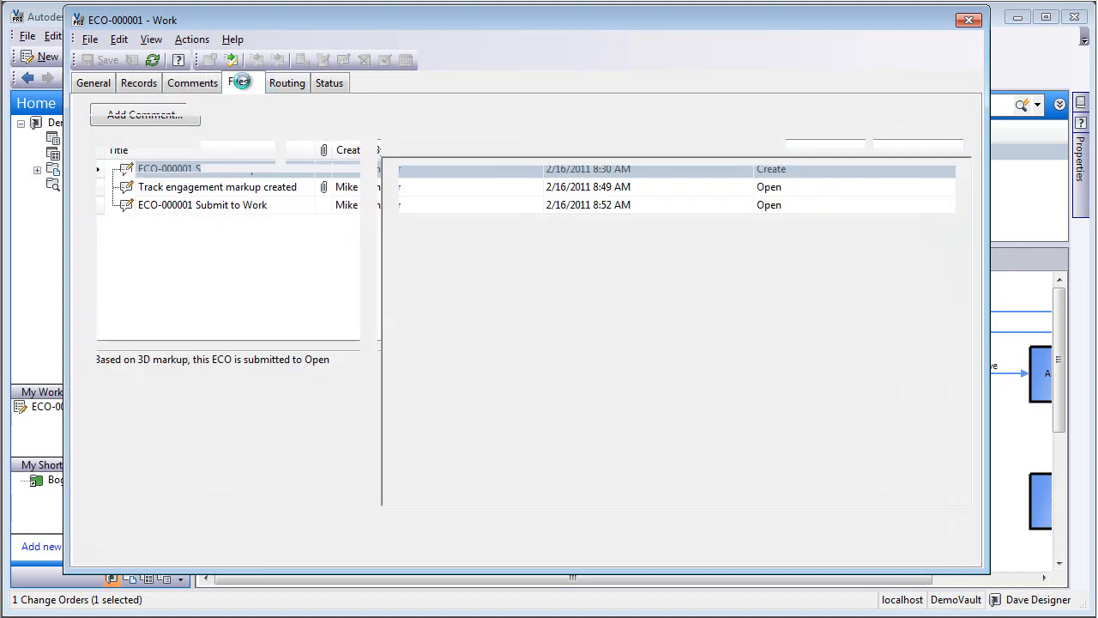
# Preview the attached bogie assembly, overall assembly drawing and markup files
pyautogui.click(238, 82)
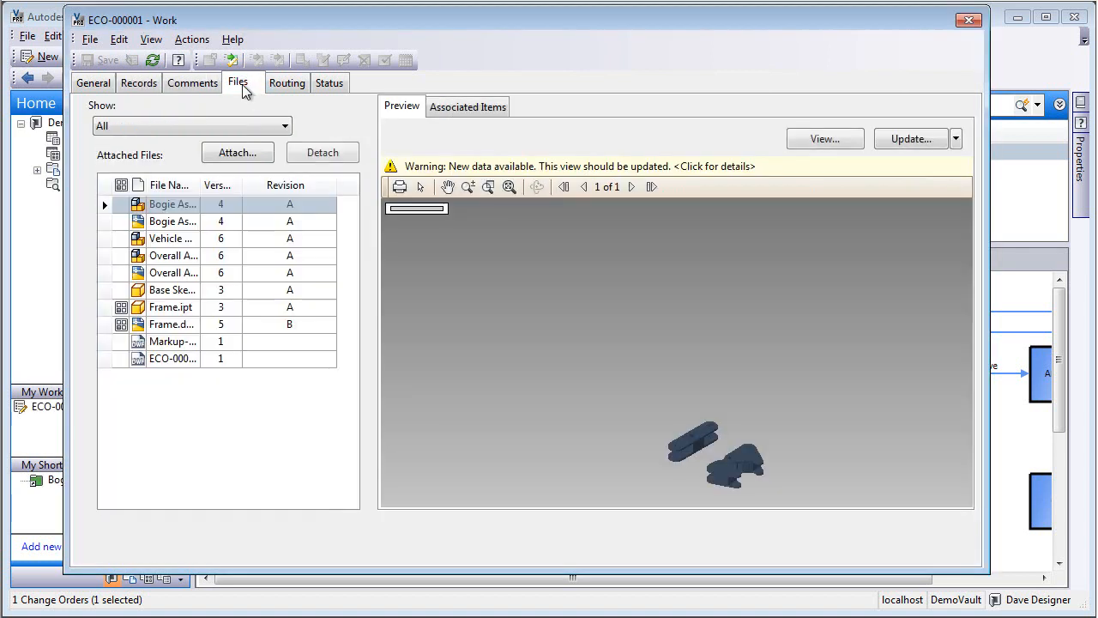
pyautogui.click(171, 221)
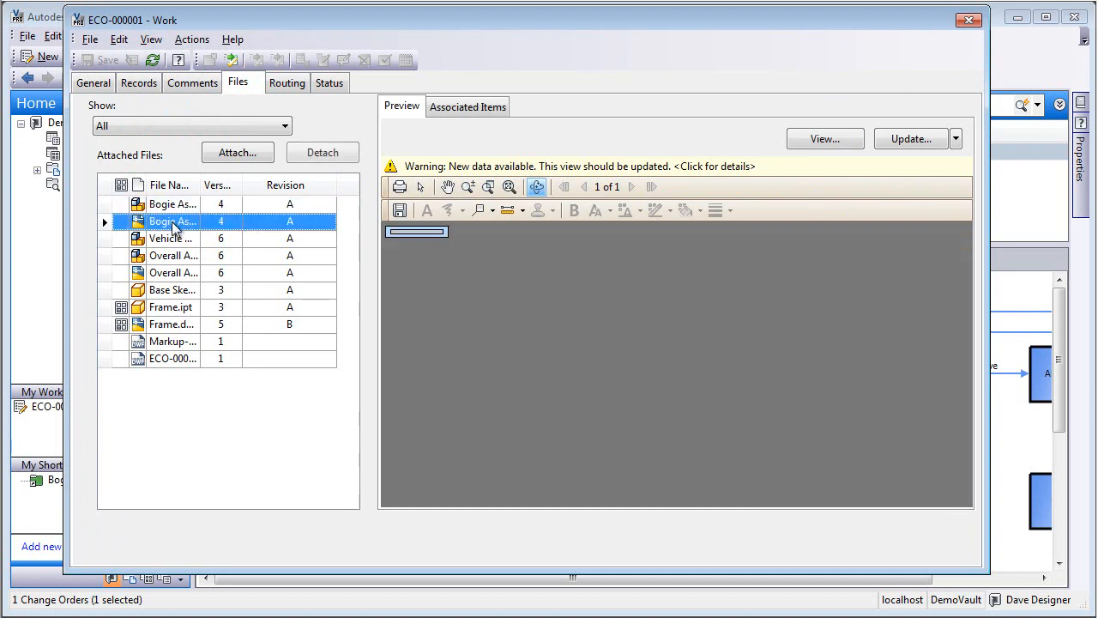
pyautogui.rightClick(172, 221)
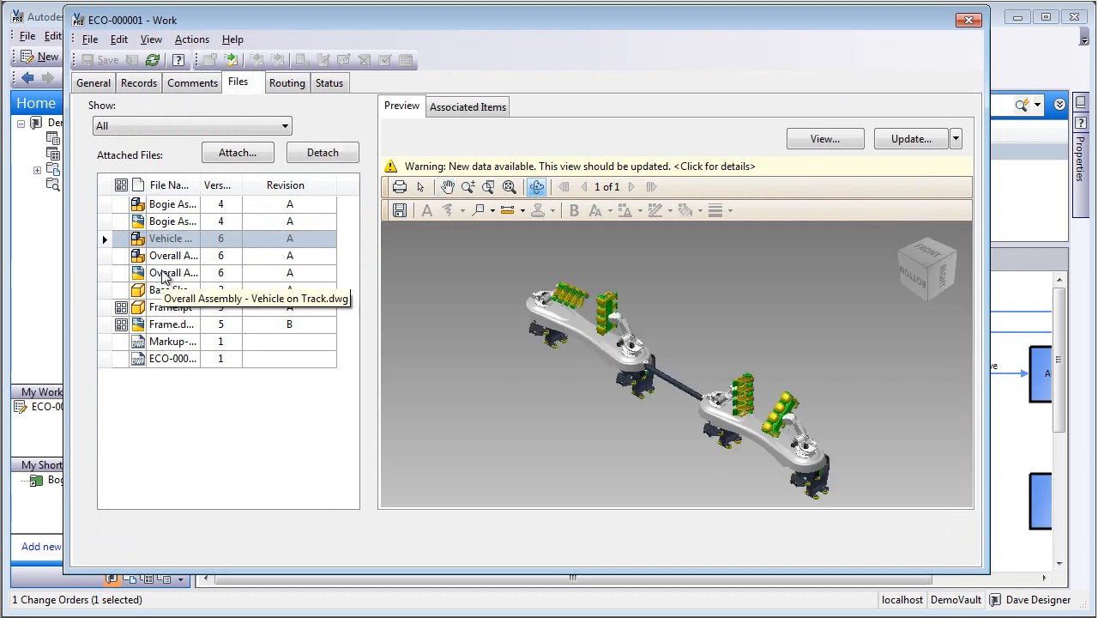
pyautogui.click(171, 272)
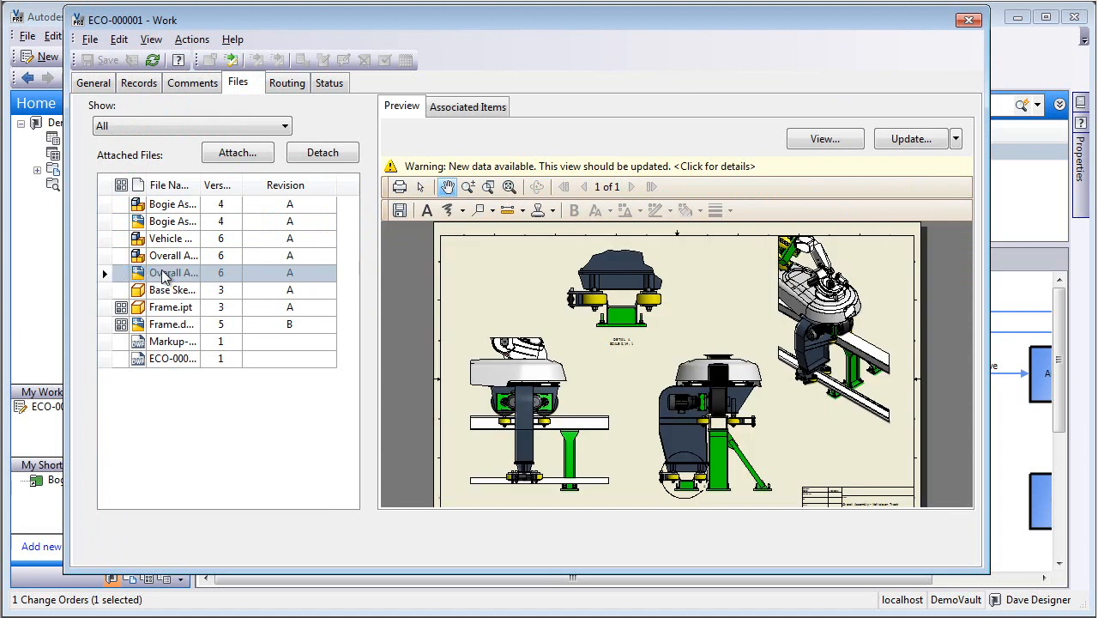
pyautogui.moveTo(171, 318)
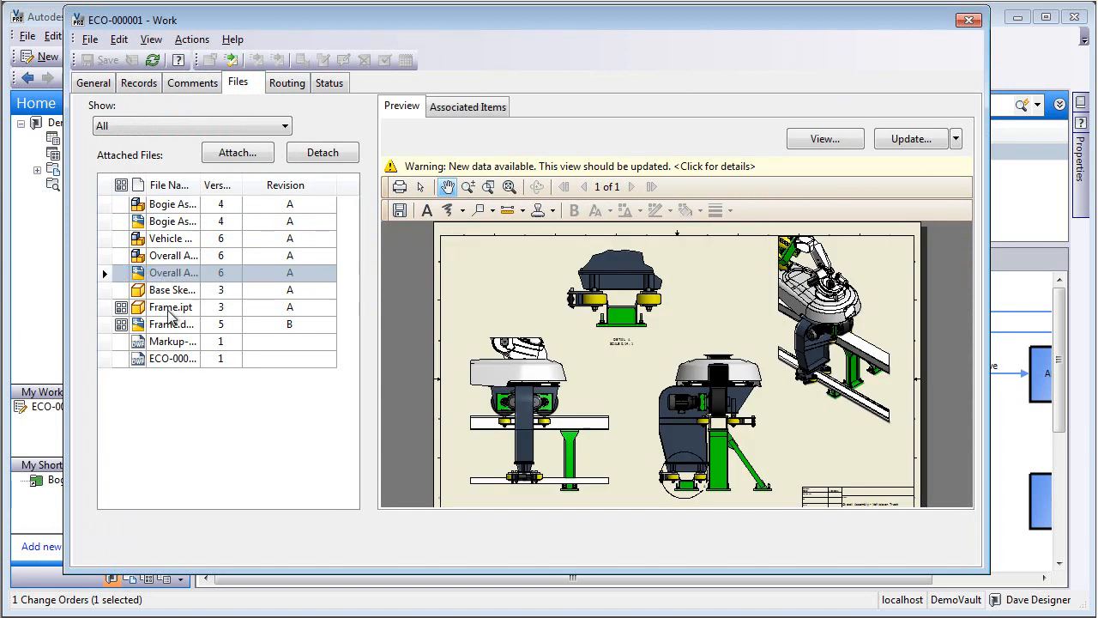
pyautogui.click(172, 341)
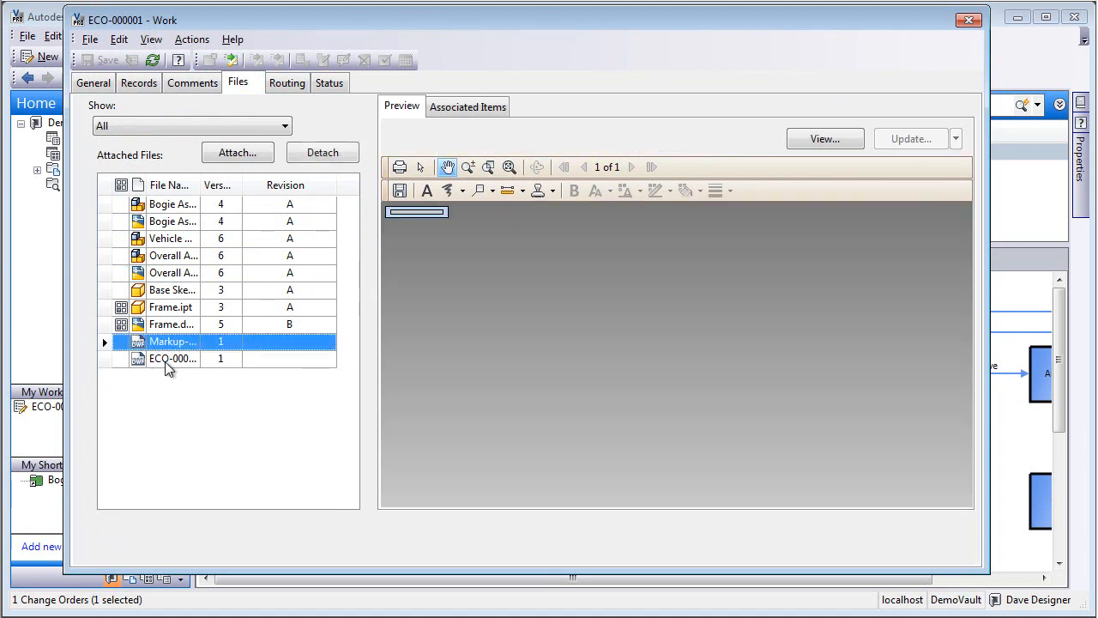
pyautogui.click(172, 358)
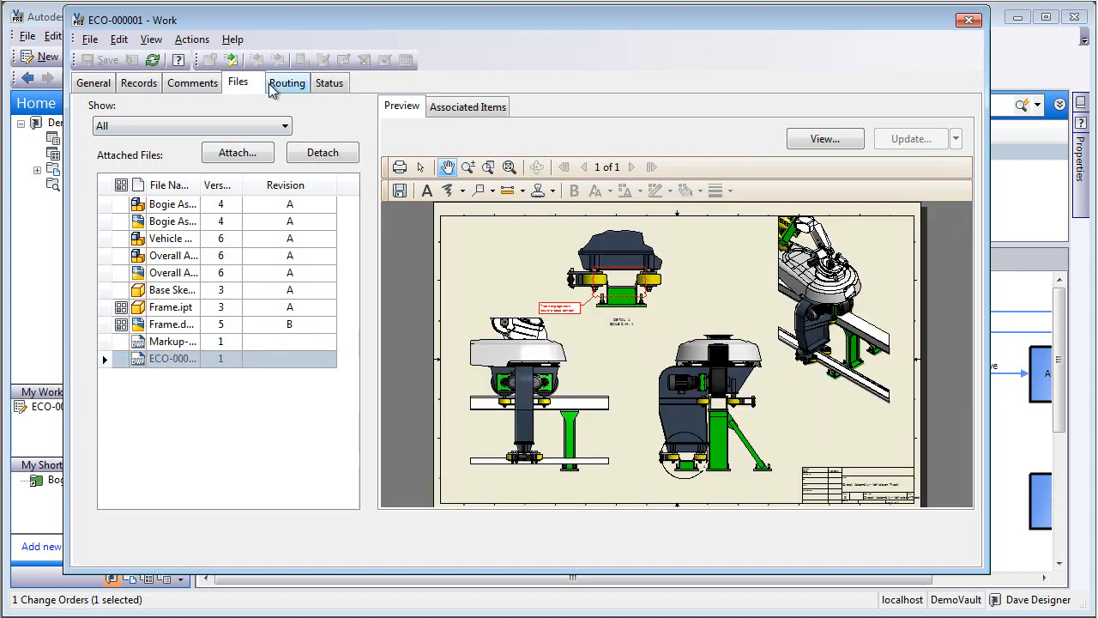
# Submit ECO-000001 from Work to Check with a comment that files are updated and track correct
pyautogui.click(287, 82)
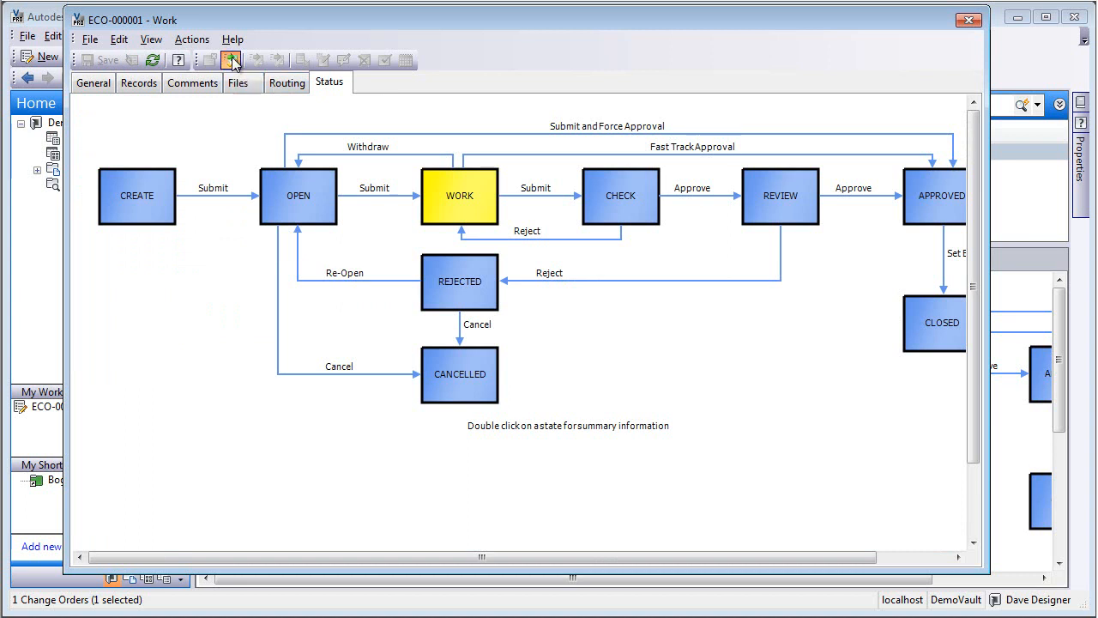
pyautogui.click(230, 60)
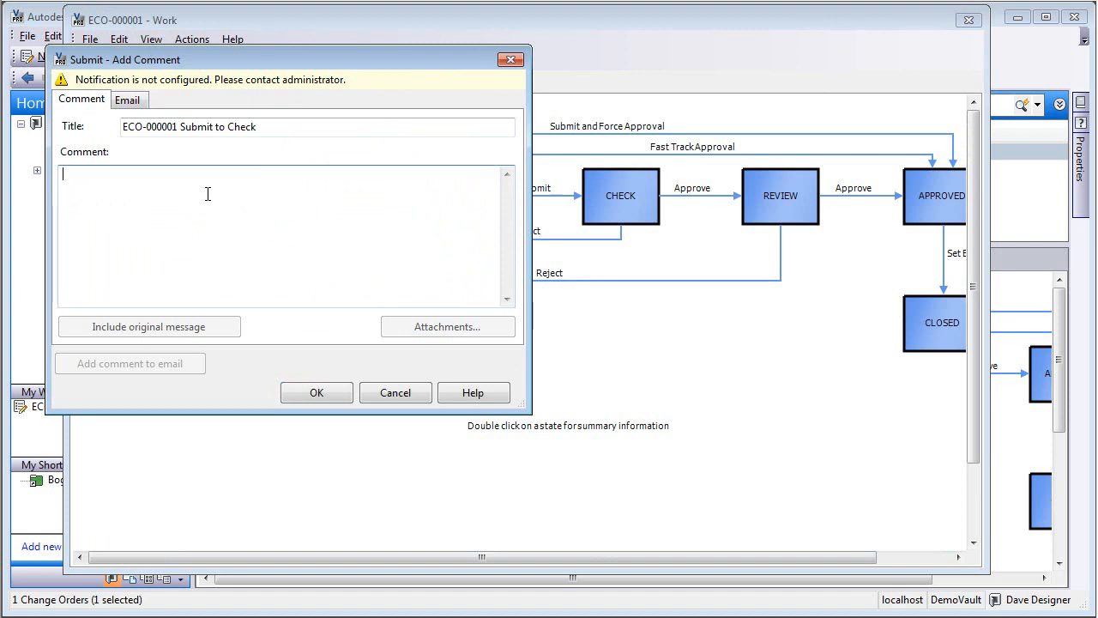
pyautogui.write('Files are updated, vehicl')
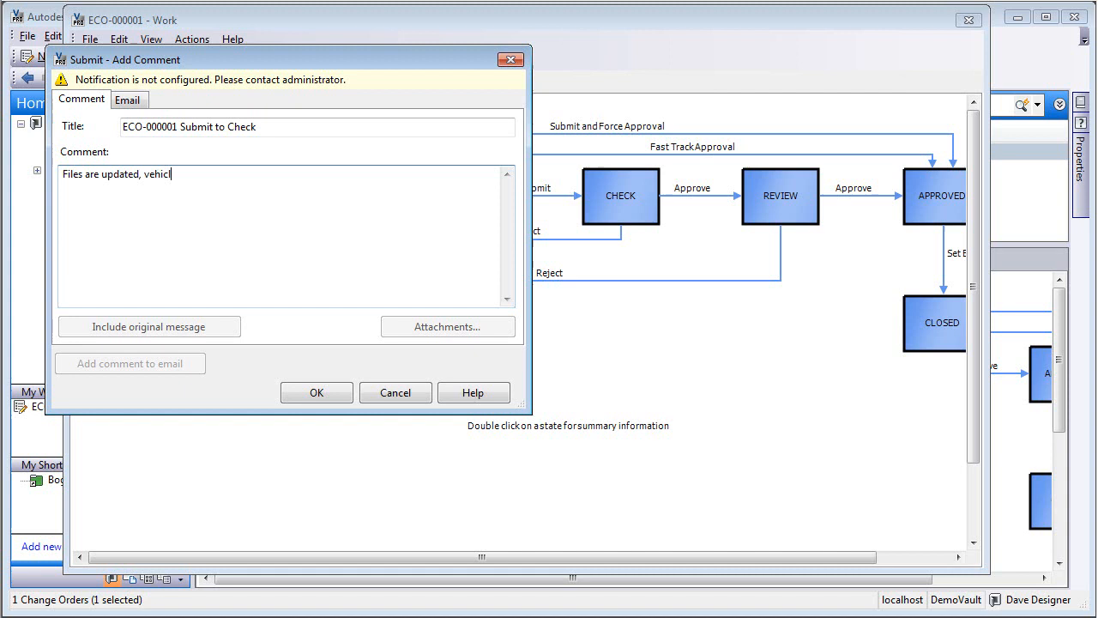
pyautogui.write('e')
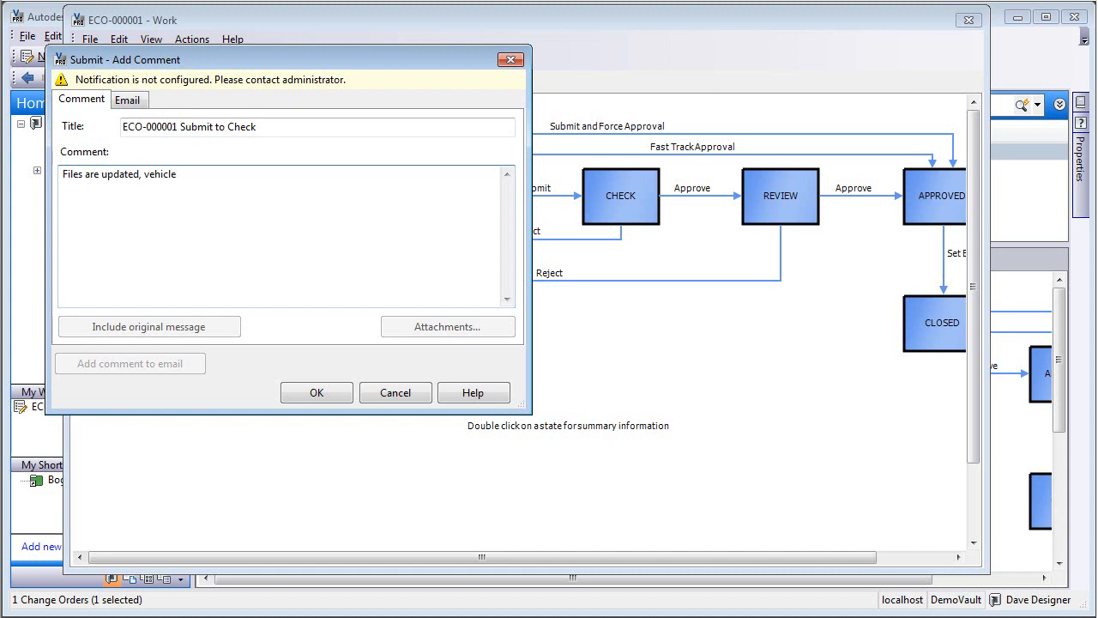
pyautogui.write('is set to')
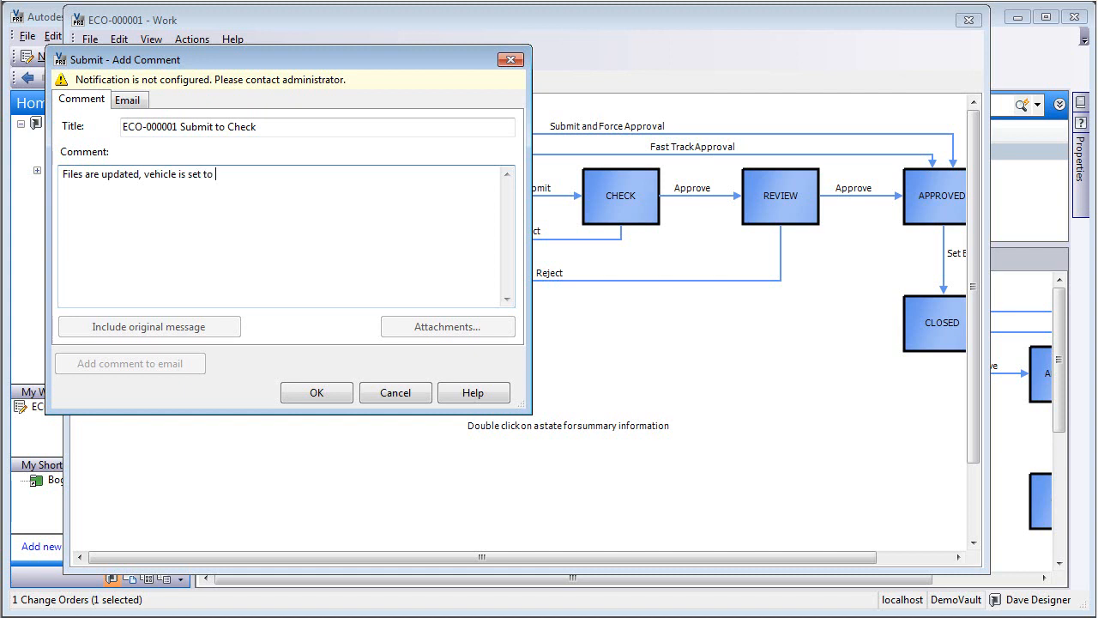
pyautogui.write('track corre')
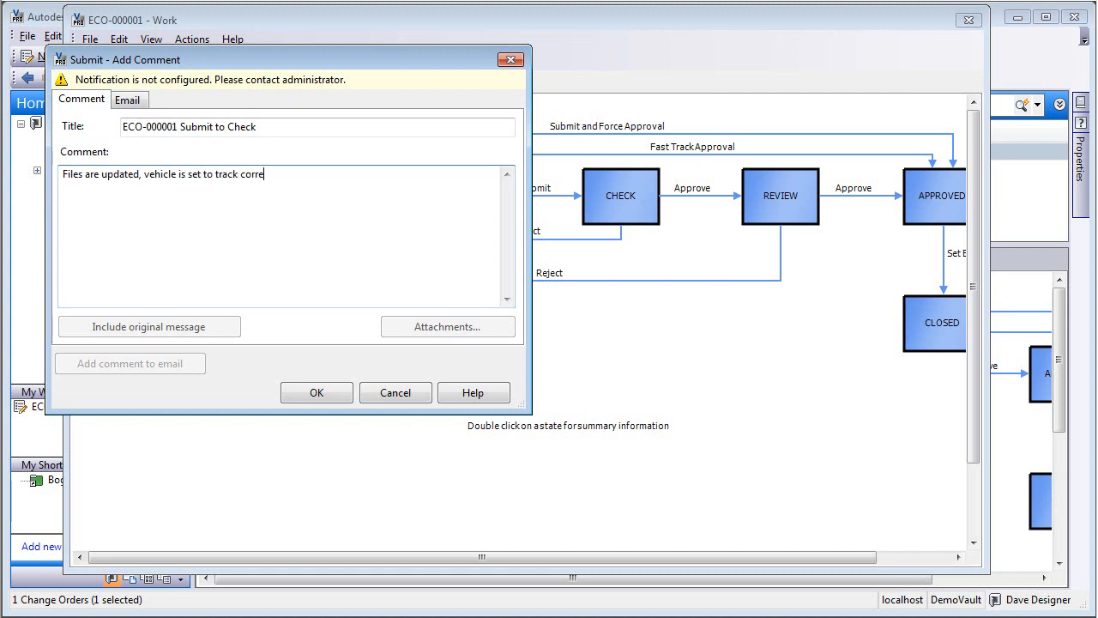
pyautogui.write('ct')
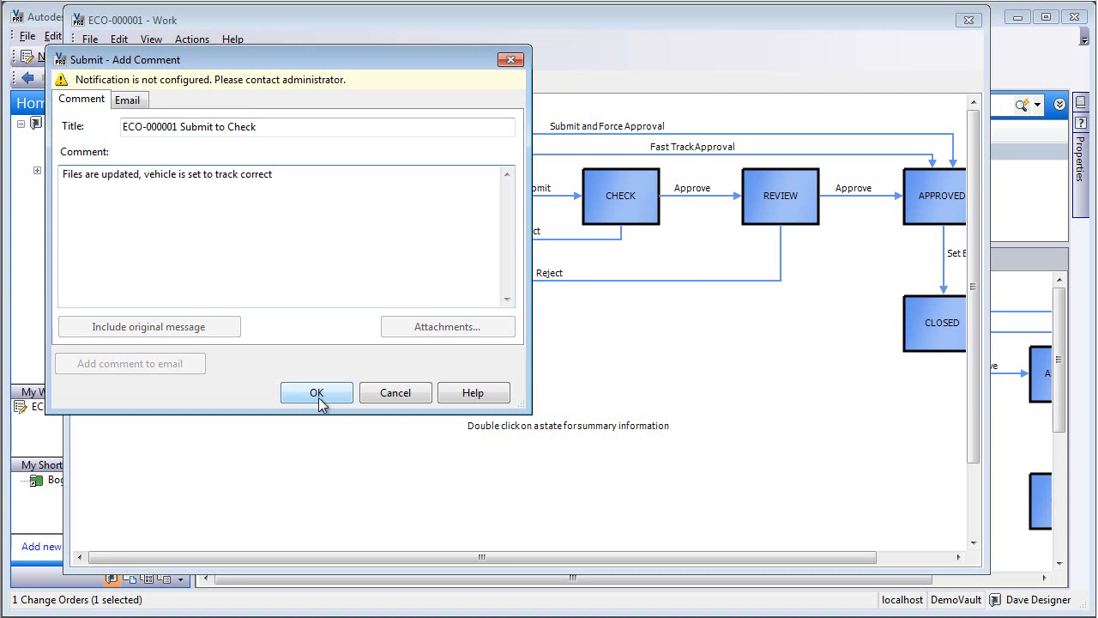
pyautogui.click(316, 392)
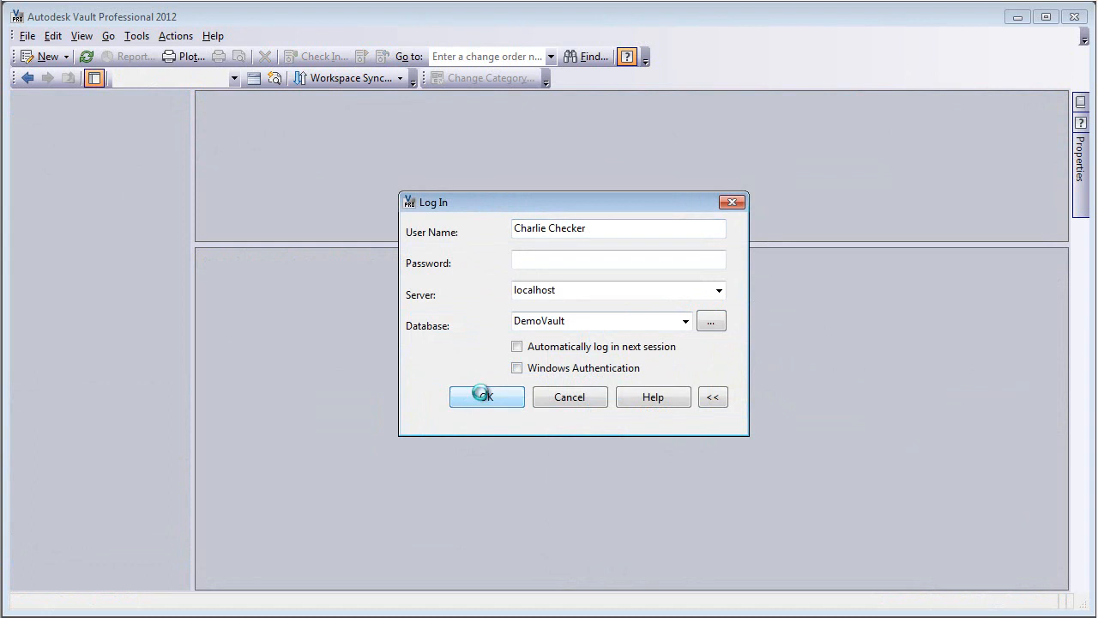
# Log in as Charlie Checker and open ECO-000001 in its own window
pyautogui.click(486, 396)
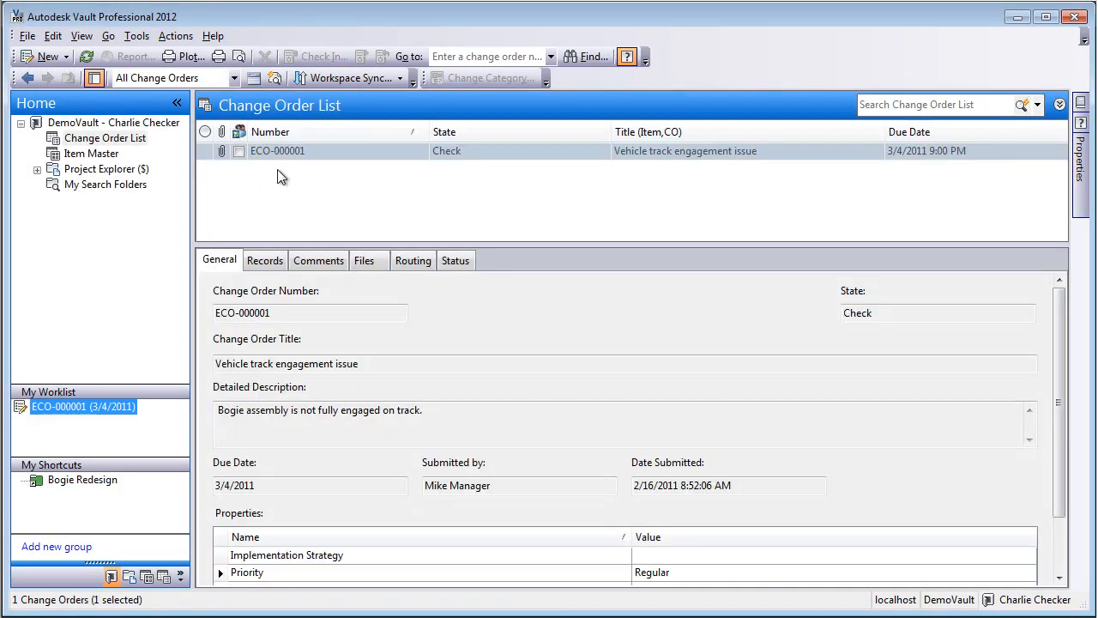
pyautogui.click(277, 151)
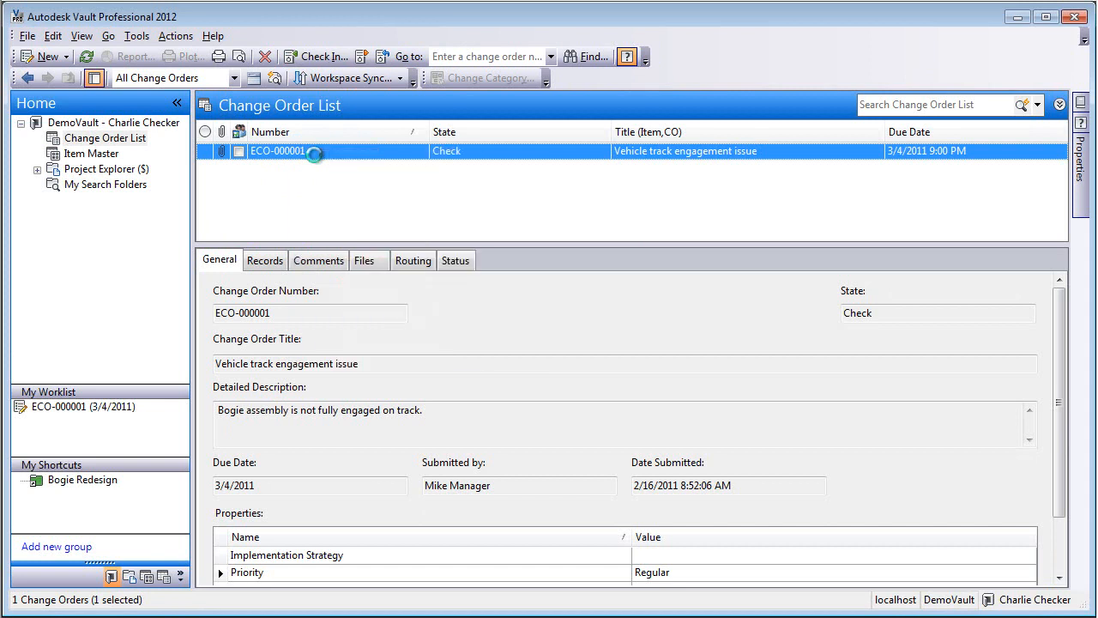
pyautogui.doubleClick(276, 151)
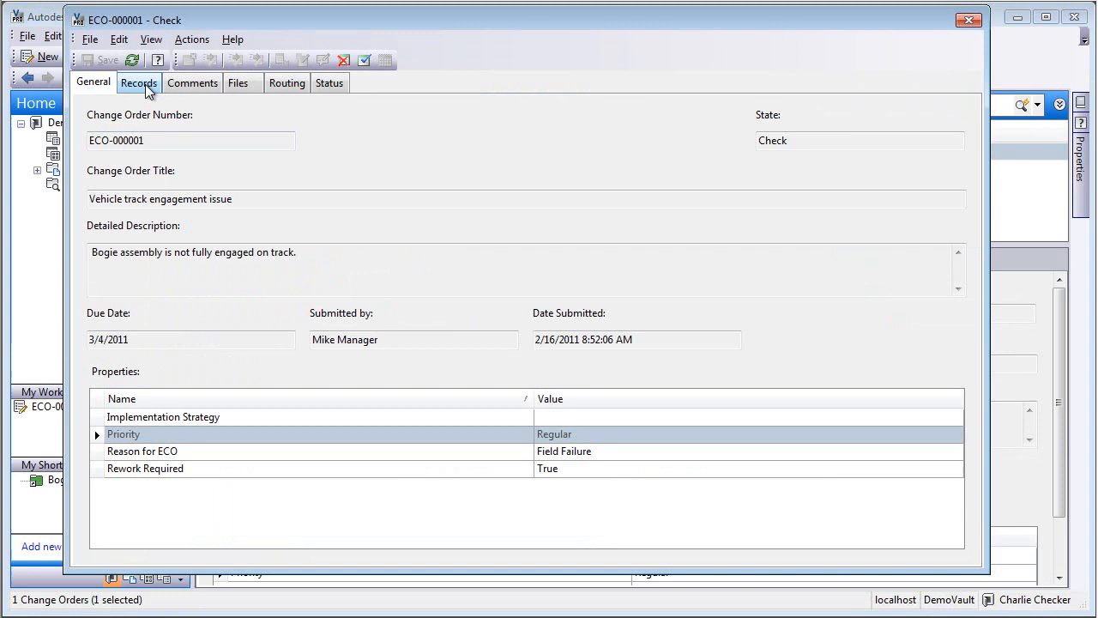
# Check comments, then preview the revision B assembly, overall drawing and full track-issue markup sheet
pyautogui.click(193, 82)
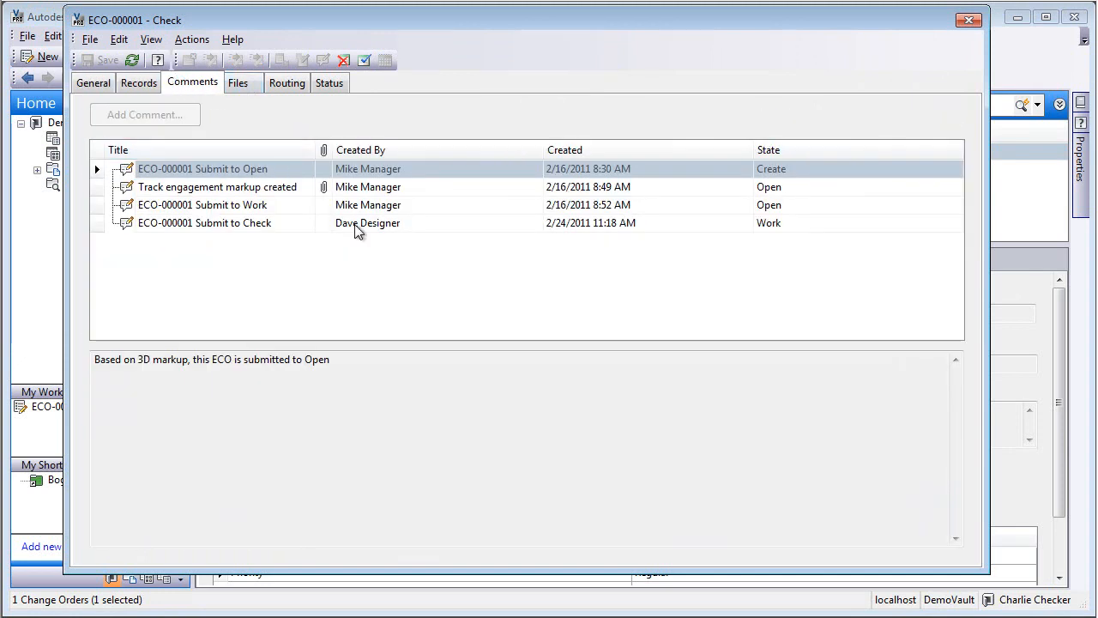
pyautogui.click(238, 82)
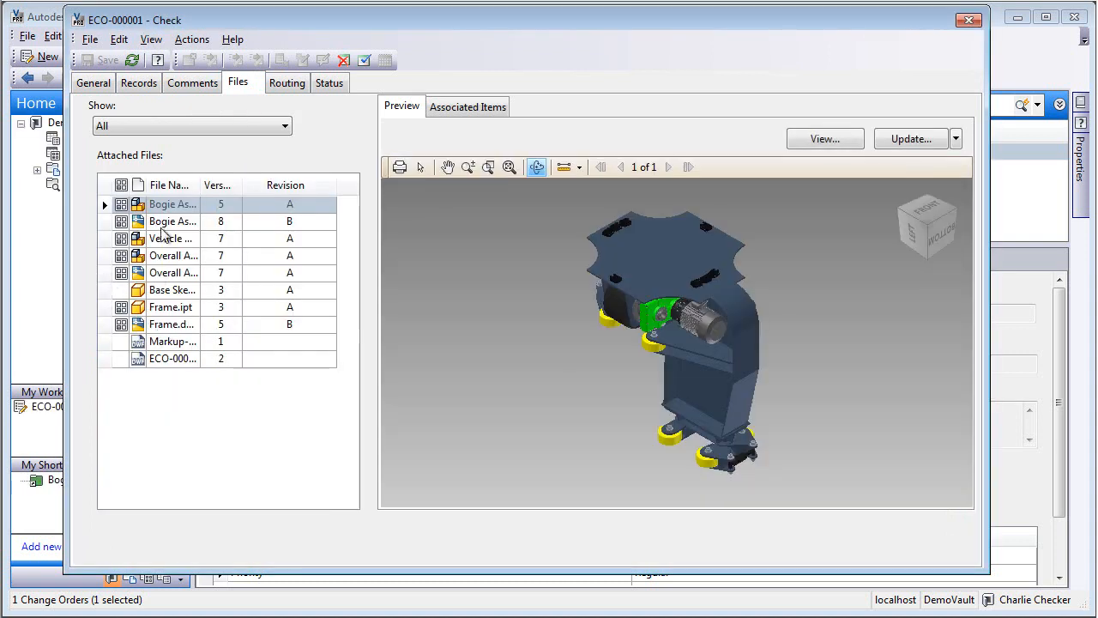
pyautogui.click(171, 221)
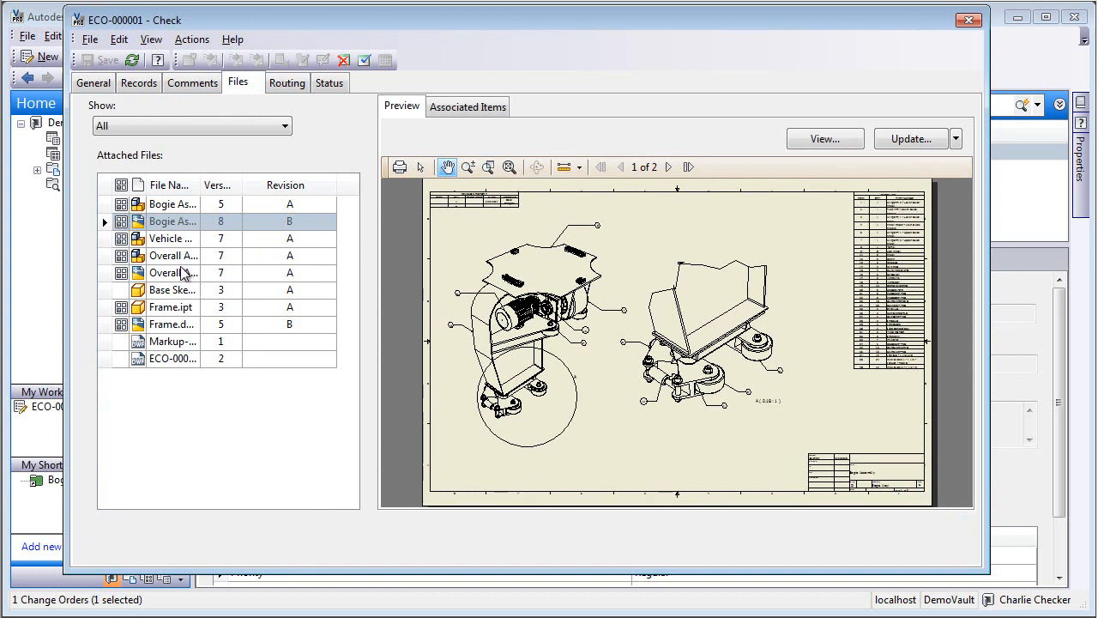
pyautogui.click(171, 272)
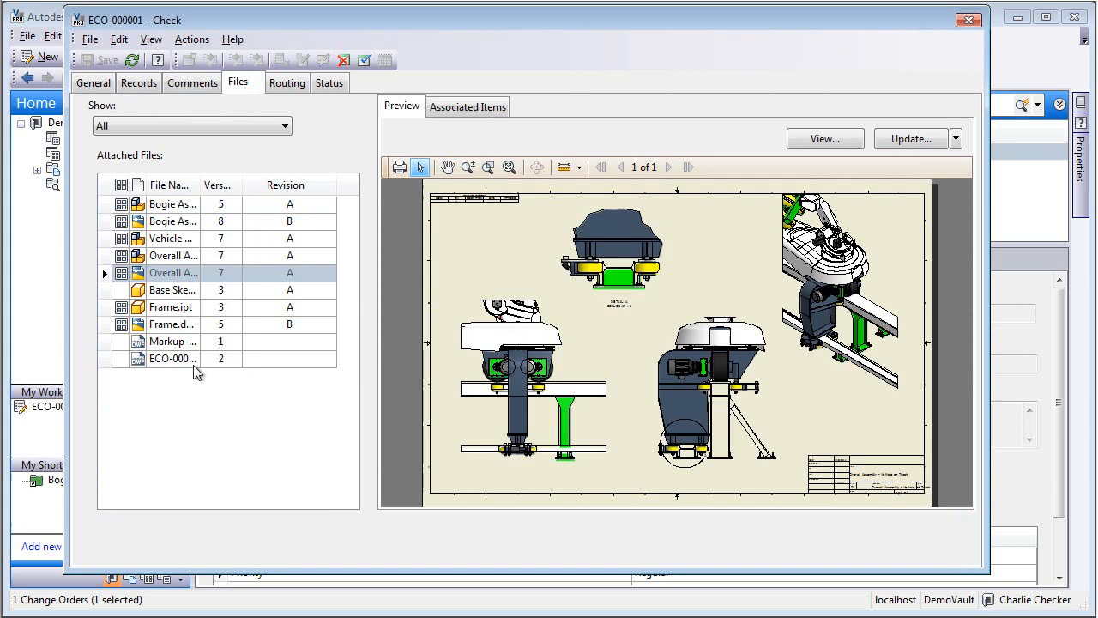
pyautogui.moveTo(176, 342)
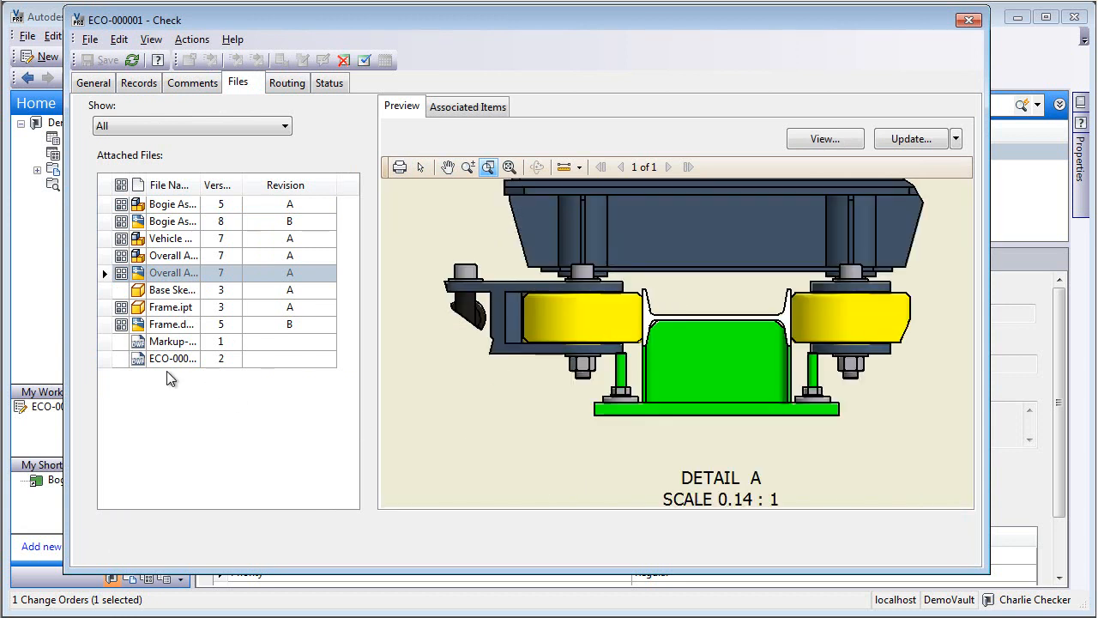
pyautogui.click(171, 357)
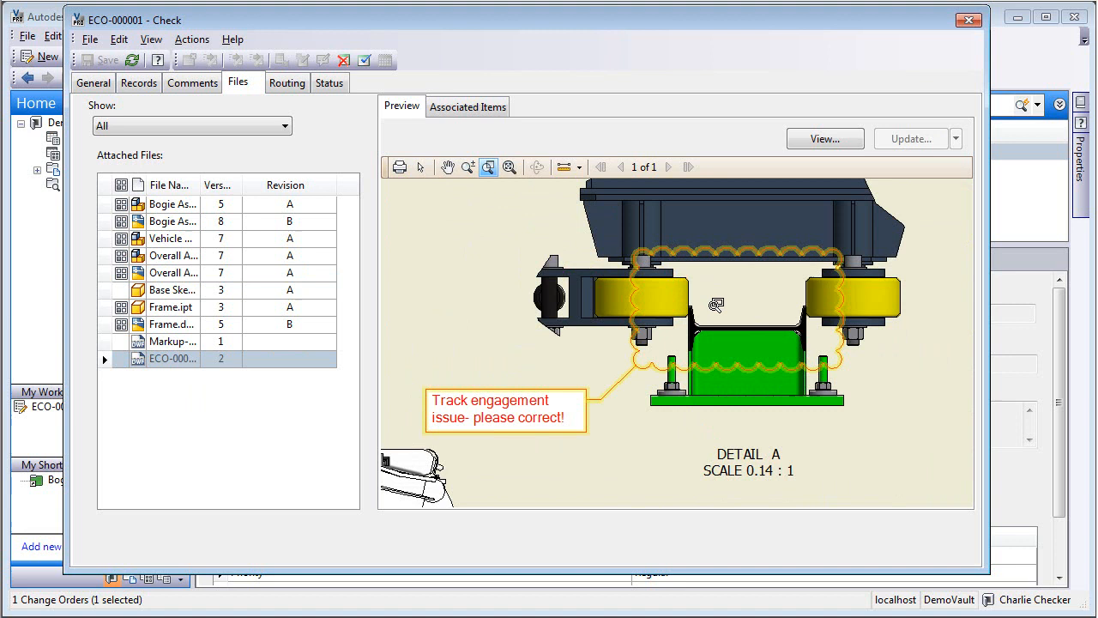
pyautogui.click(489, 166)
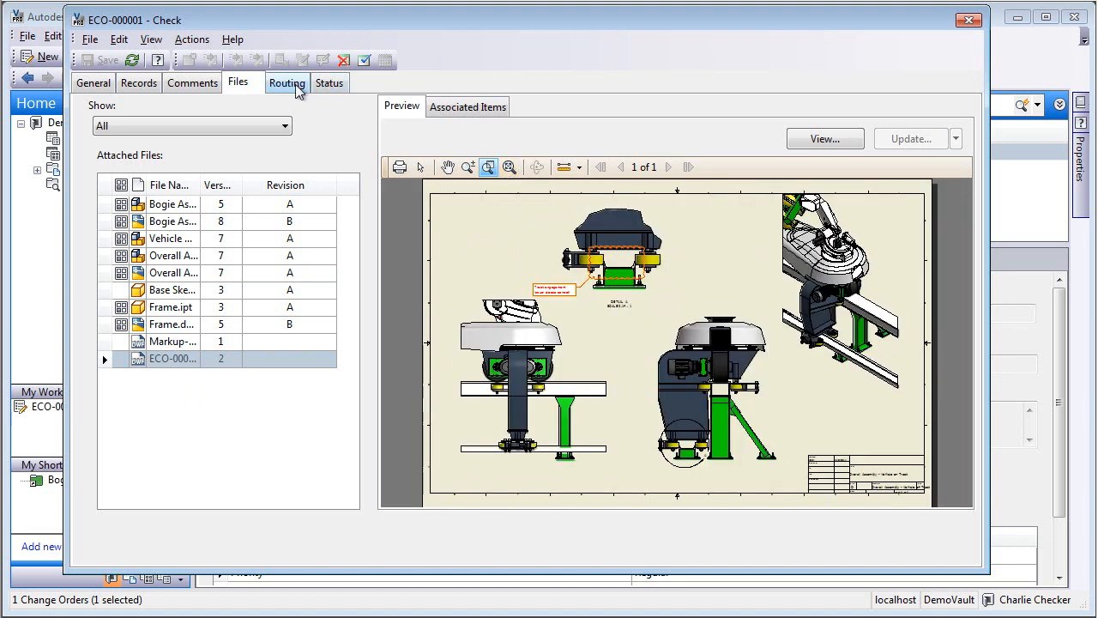
# Show the Status tab's workflow diagram with ECO-000001 highlighted at Check
pyautogui.click(329, 82)
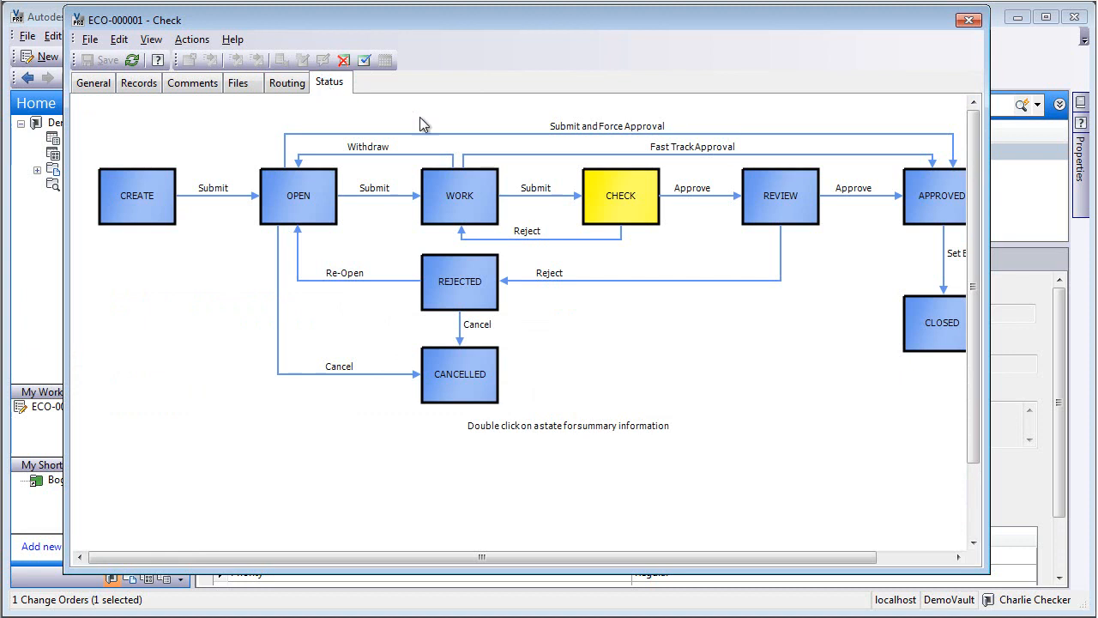
pyautogui.moveTo(364, 60)
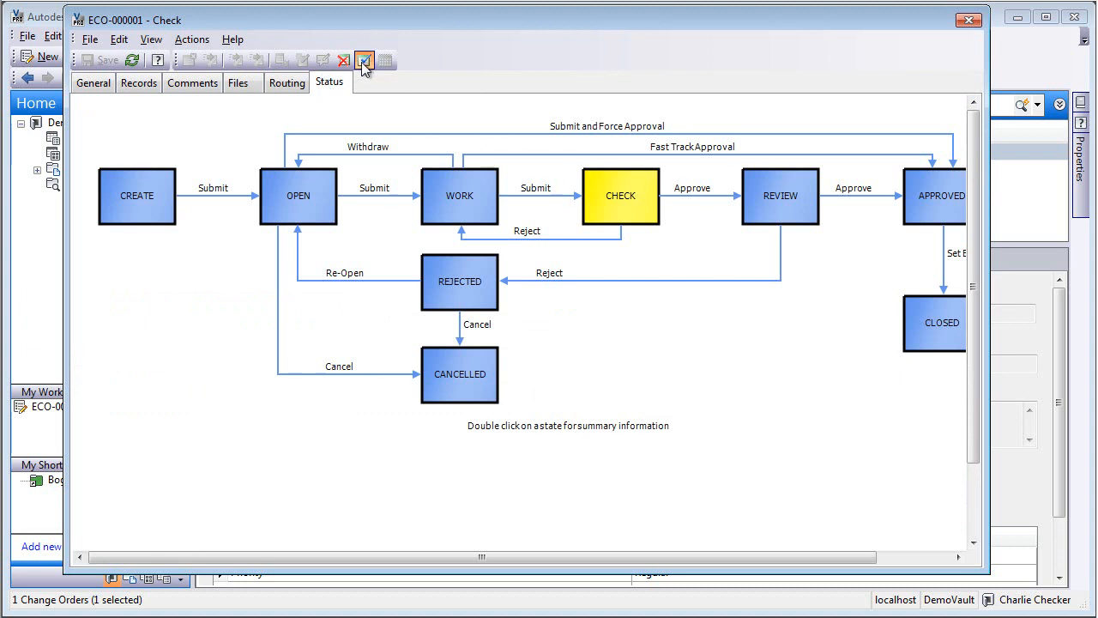
# Approve ECO-000001 with comment 'Design and Drawings complete, submit for review' and close the window
pyautogui.click(364, 60)
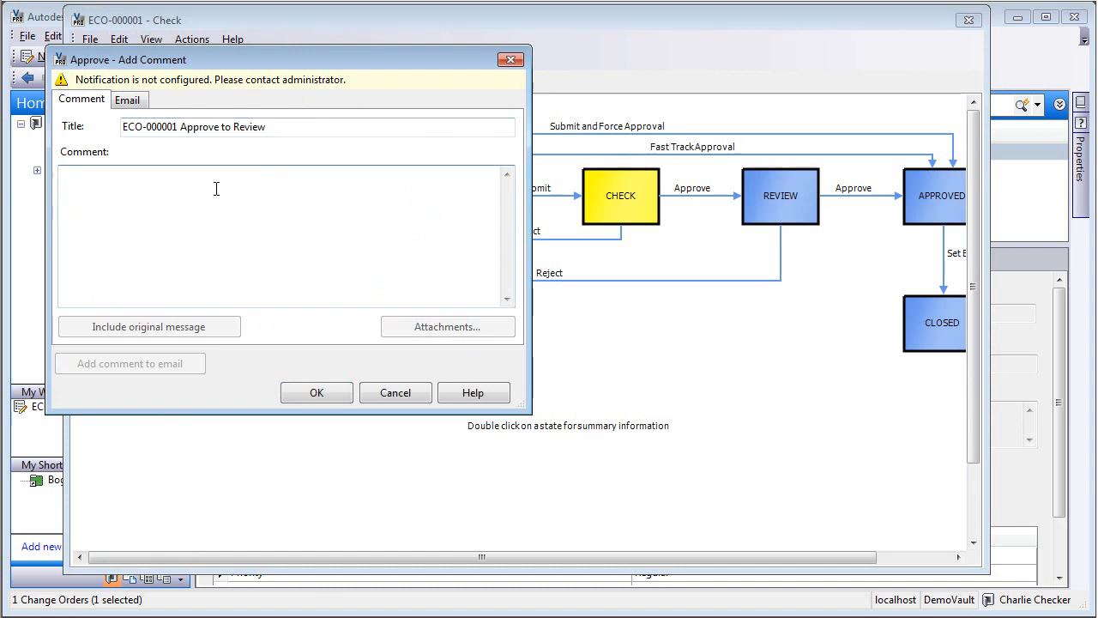
pyautogui.write('De')
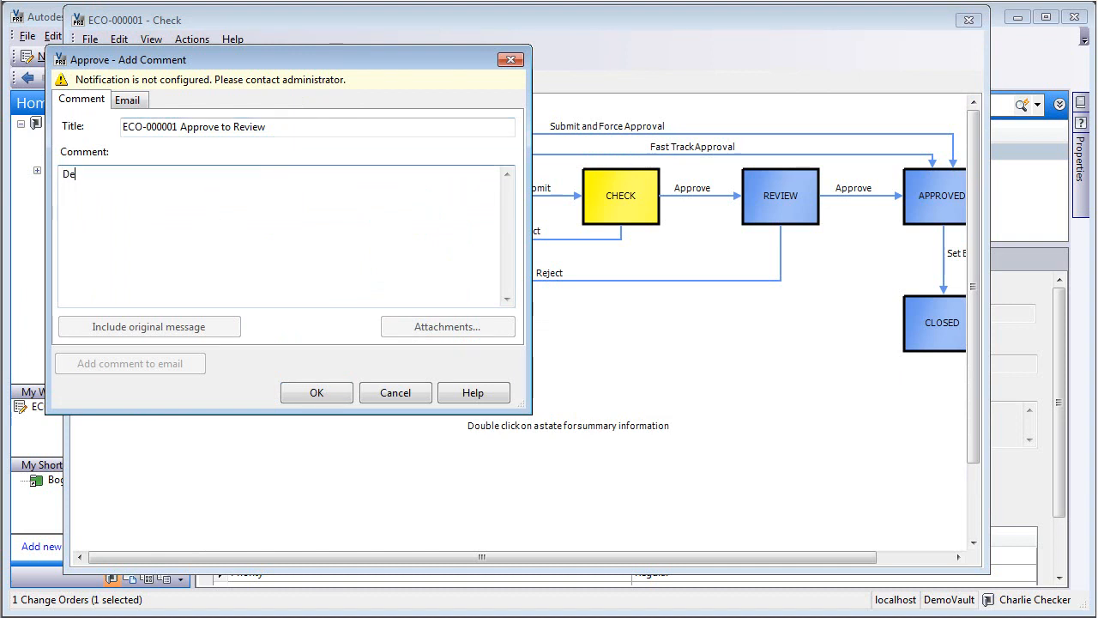
pyautogui.write('sign')
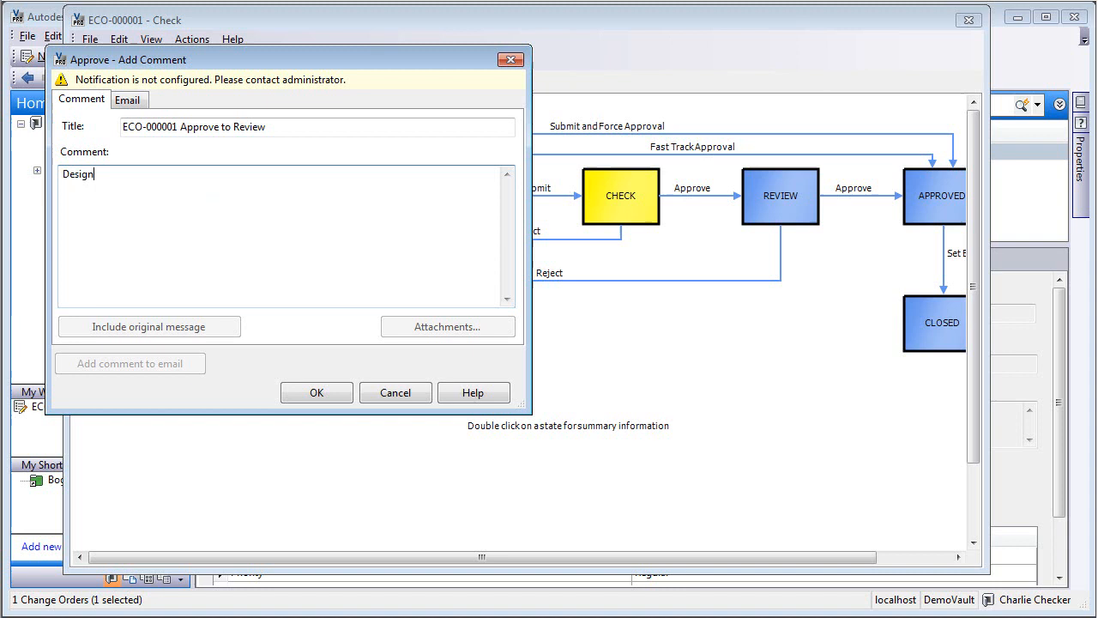
pyautogui.write('and D')
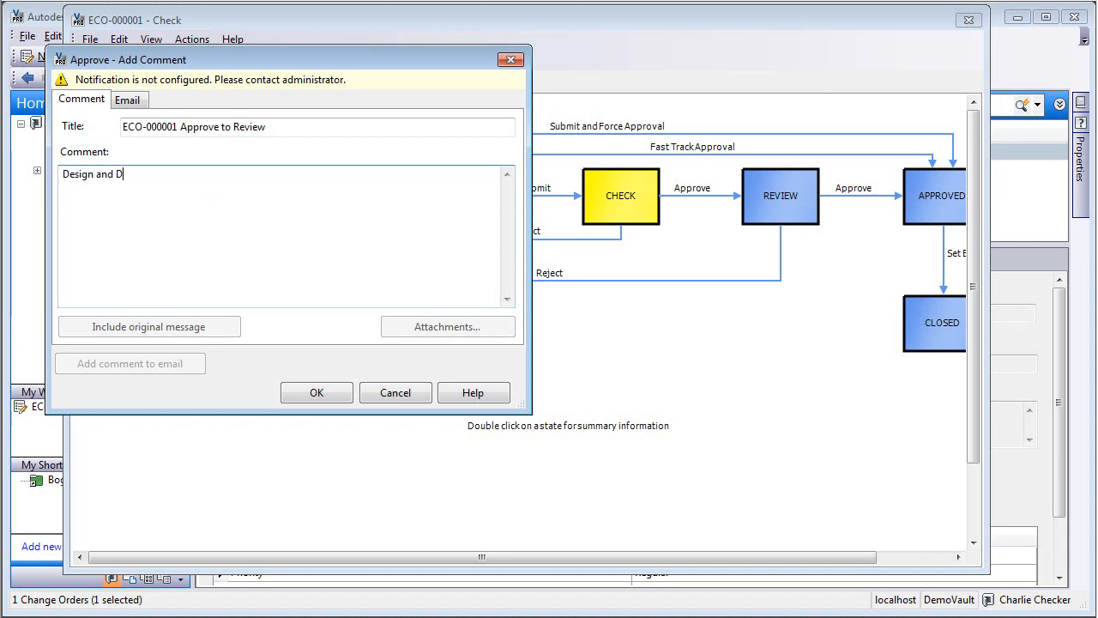
pyautogui.write('rawings')
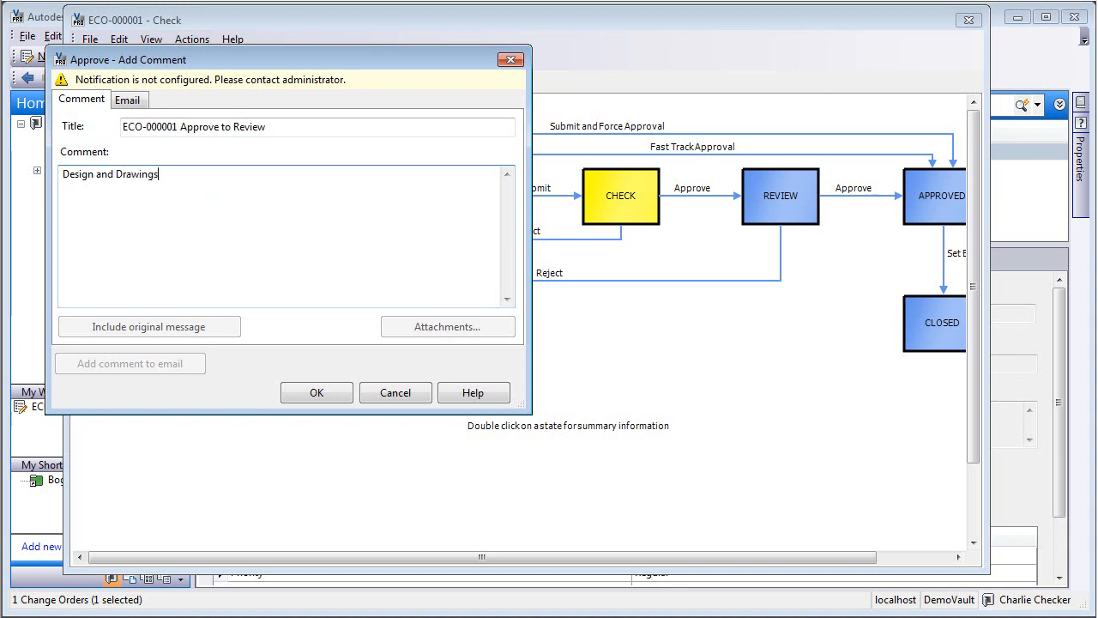
pyautogui.write('complete')
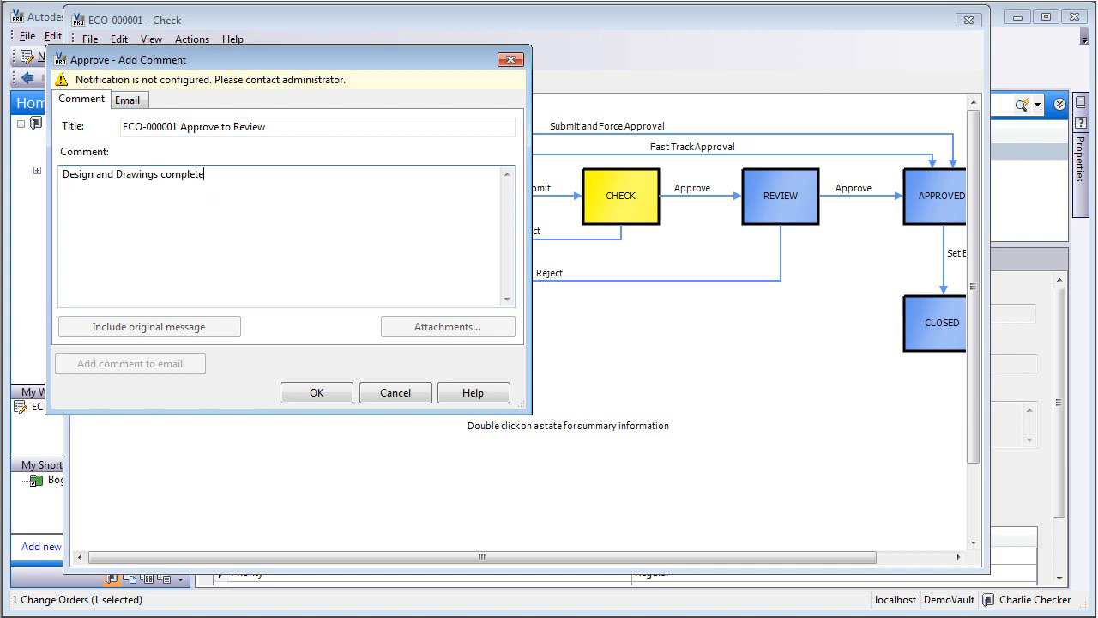
pyautogui.write(', s')
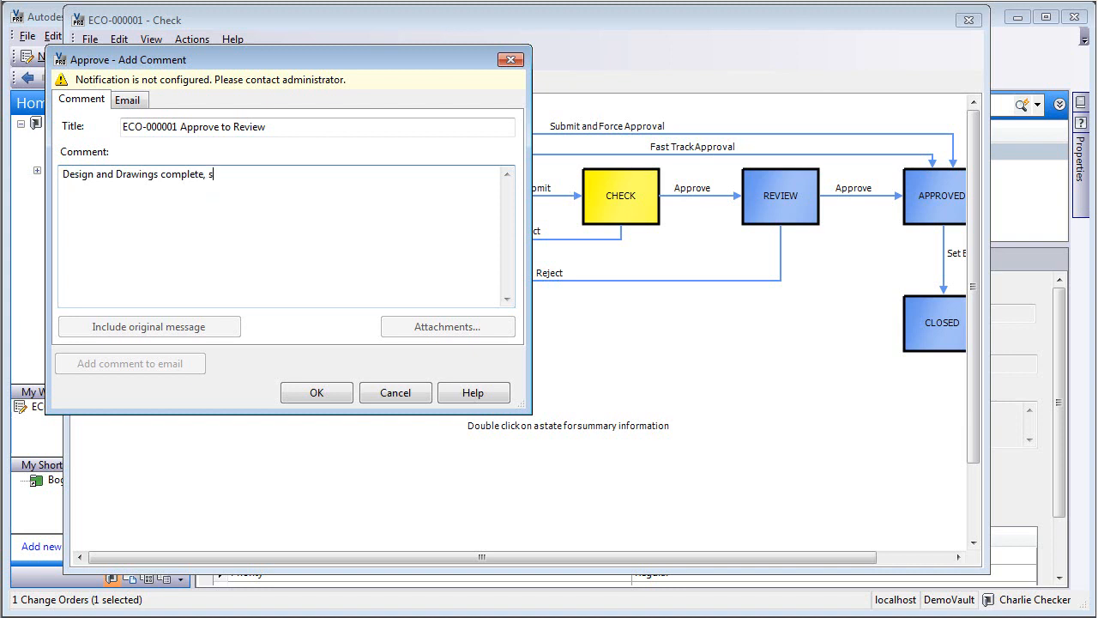
pyautogui.write('ubmit to')
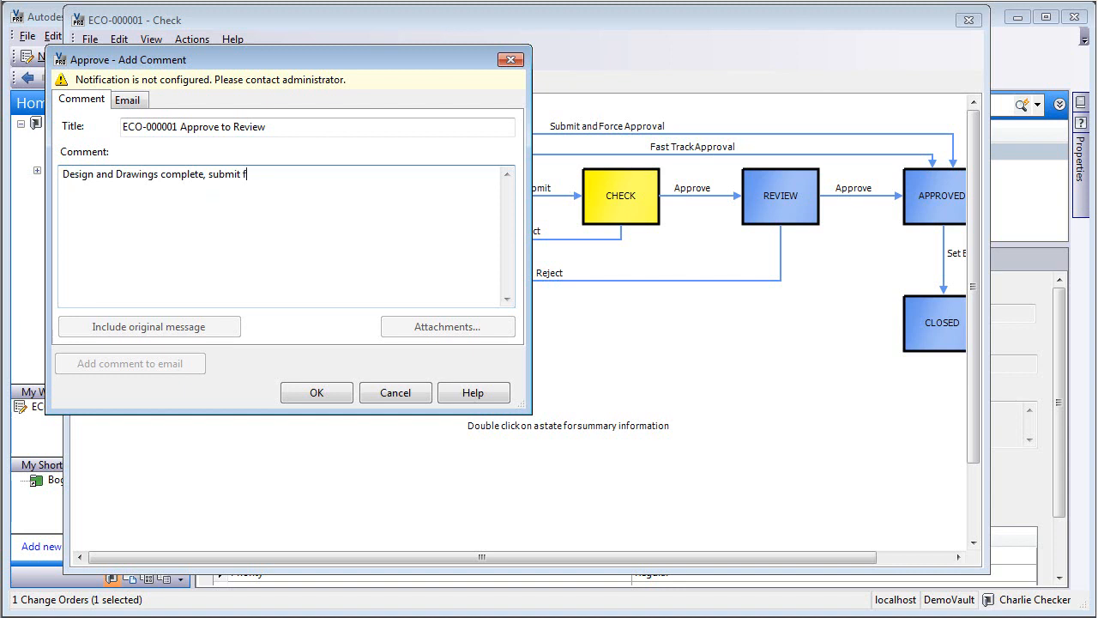
pyautogui.write('or review')
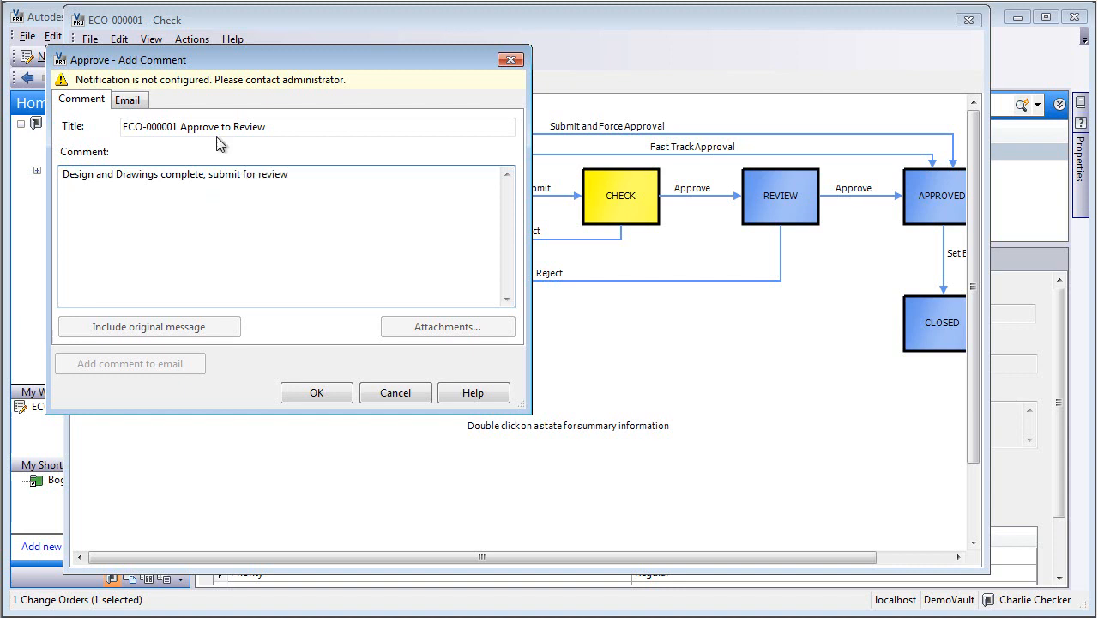
pyautogui.click(315, 392)
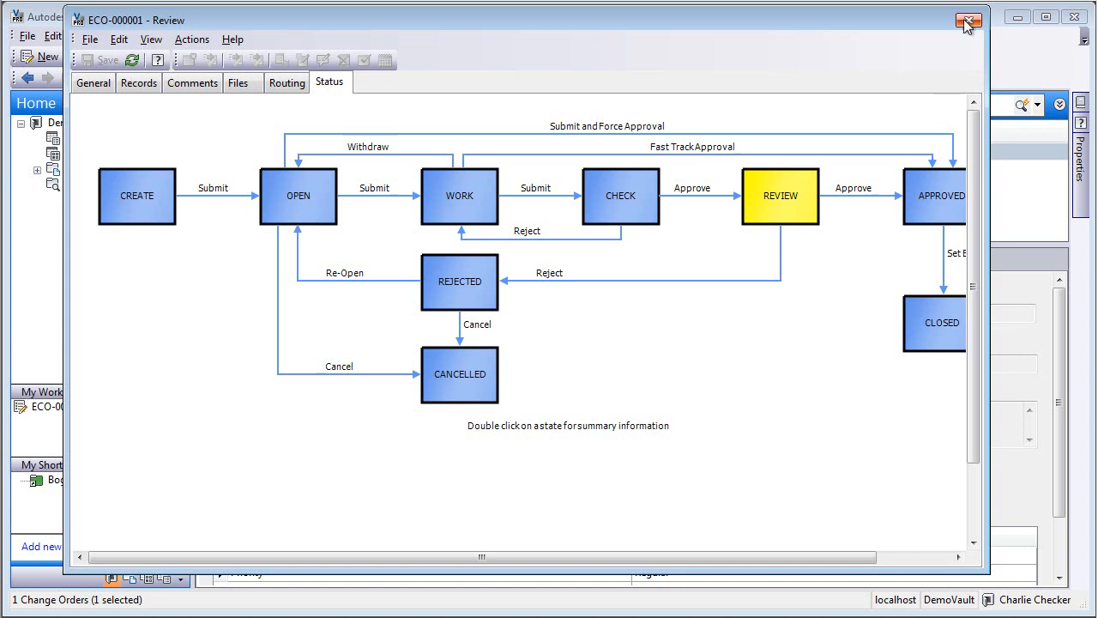
pyautogui.click(969, 19)
pyautogui.write('Mike Manager')
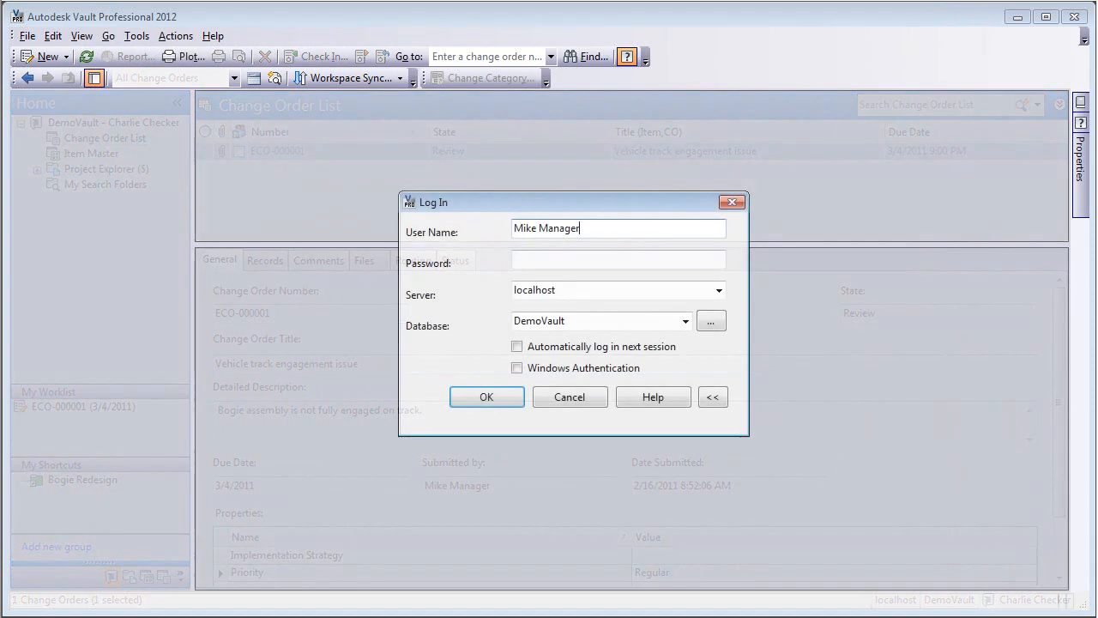
# Log in as Mike Manager, open ECO-000001 from the worklist, and check records and comments
pyautogui.click(486, 396)
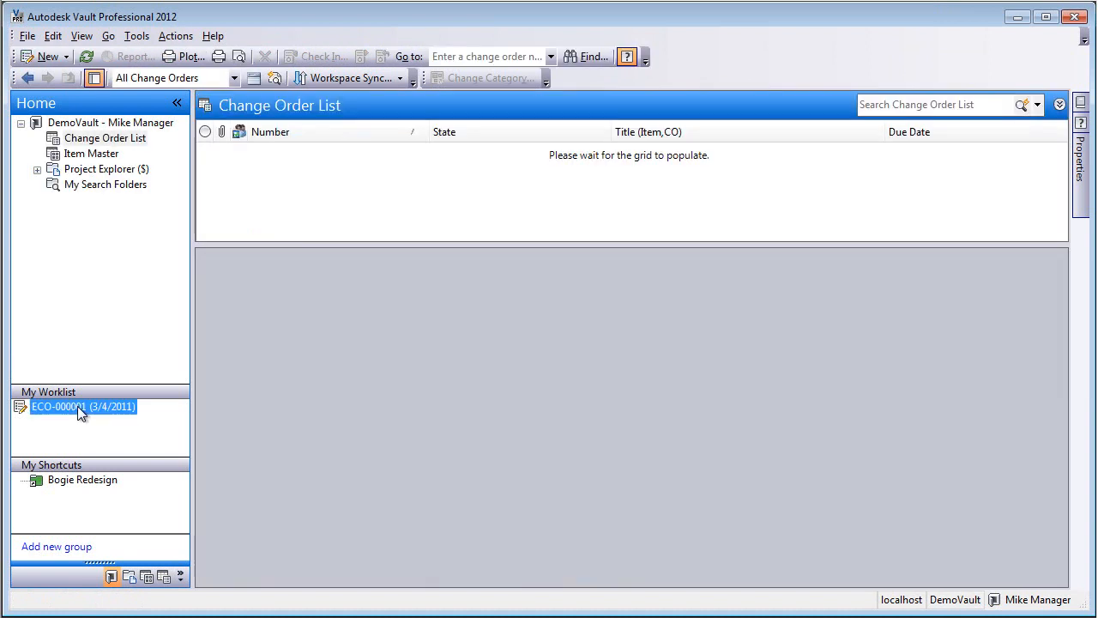
pyautogui.click(82, 406)
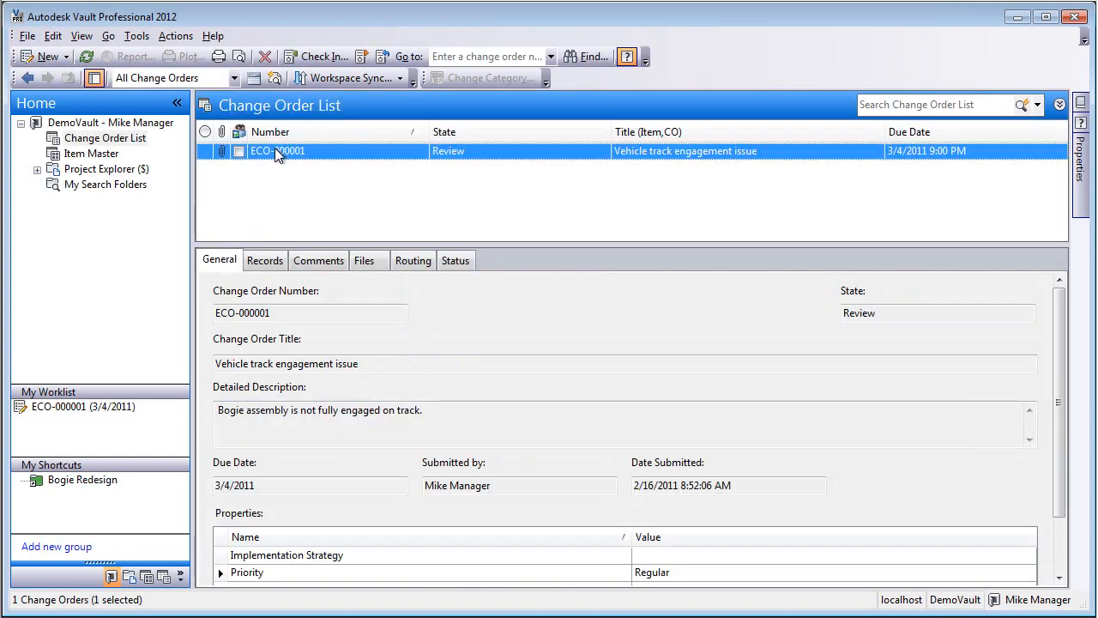
pyautogui.click(264, 260)
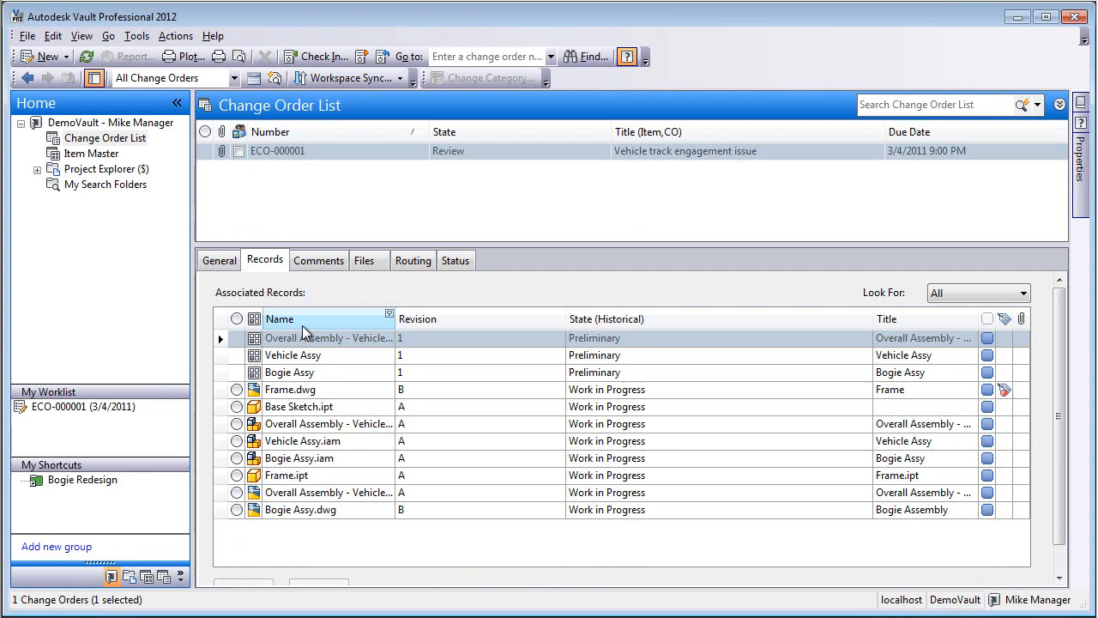
pyautogui.click(319, 260)
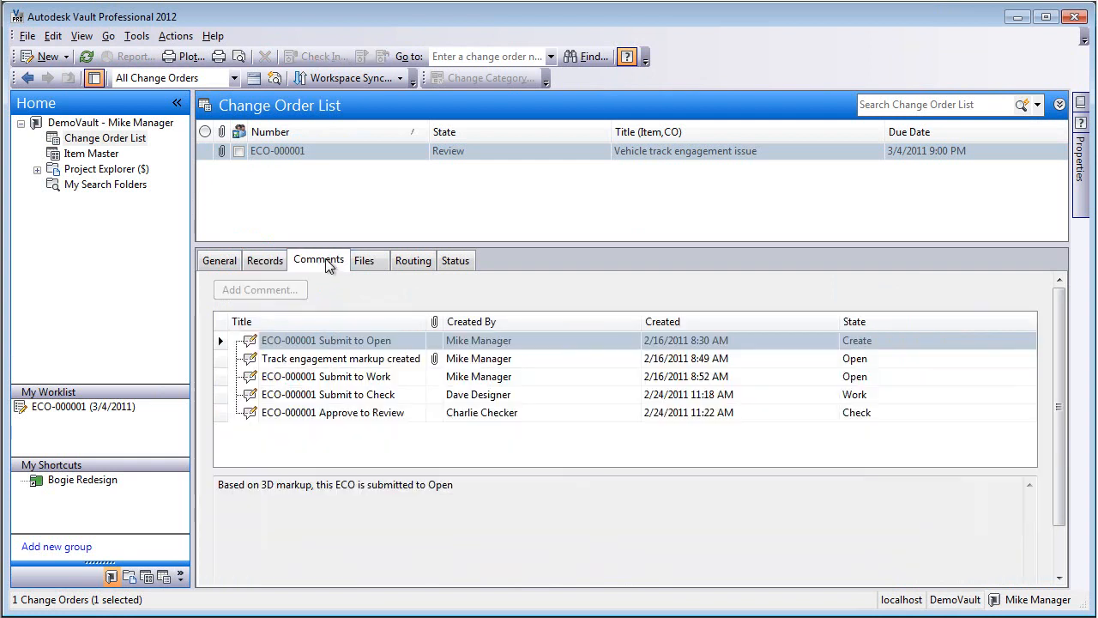
pyautogui.moveTo(364, 260)
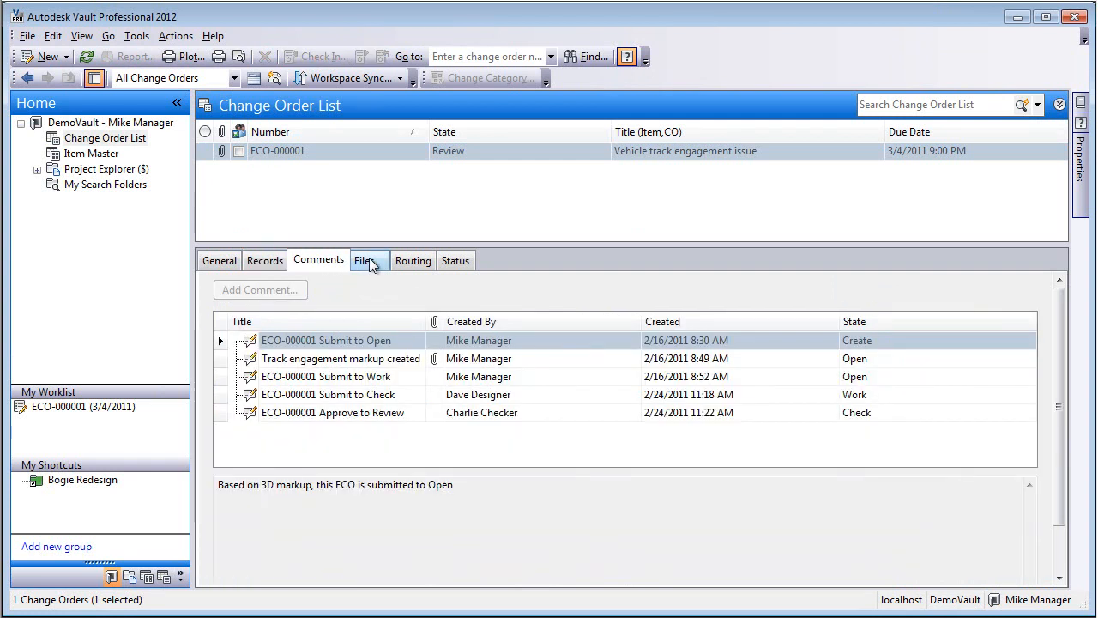
# Preview the revision B Bogie assembly and overall drawing, then check routing and Review status
pyautogui.click(363, 260)
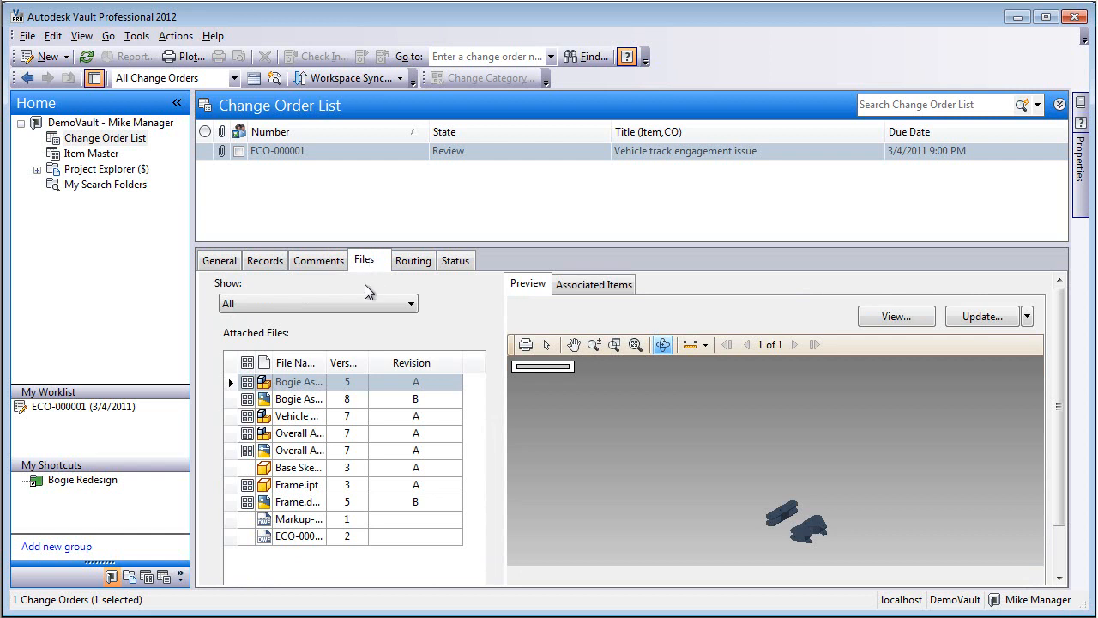
pyautogui.click(296, 397)
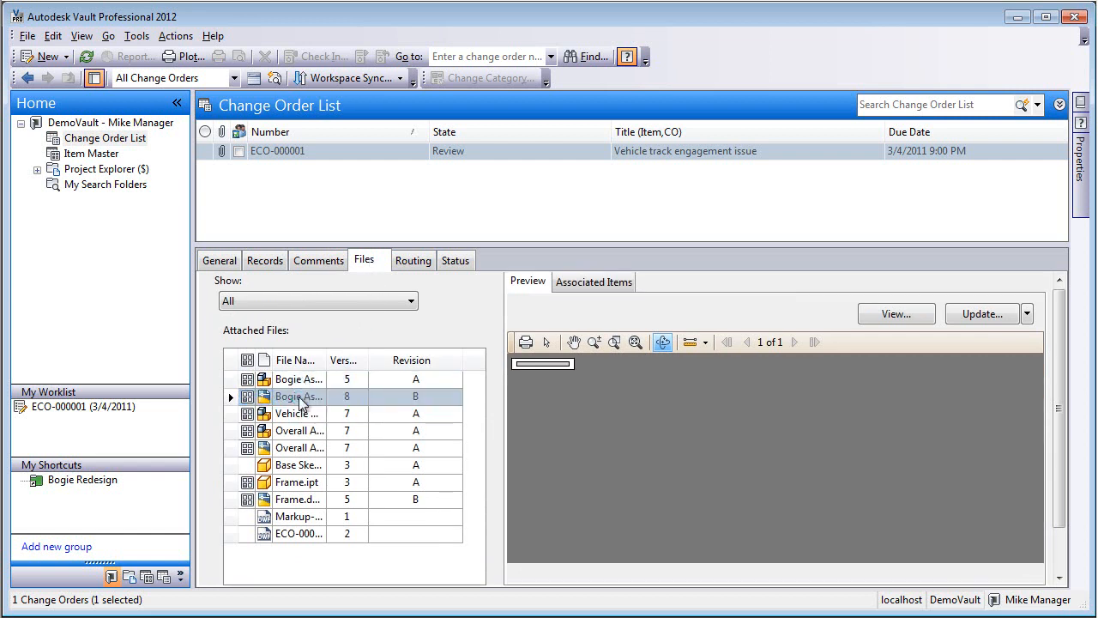
pyautogui.click(299, 447)
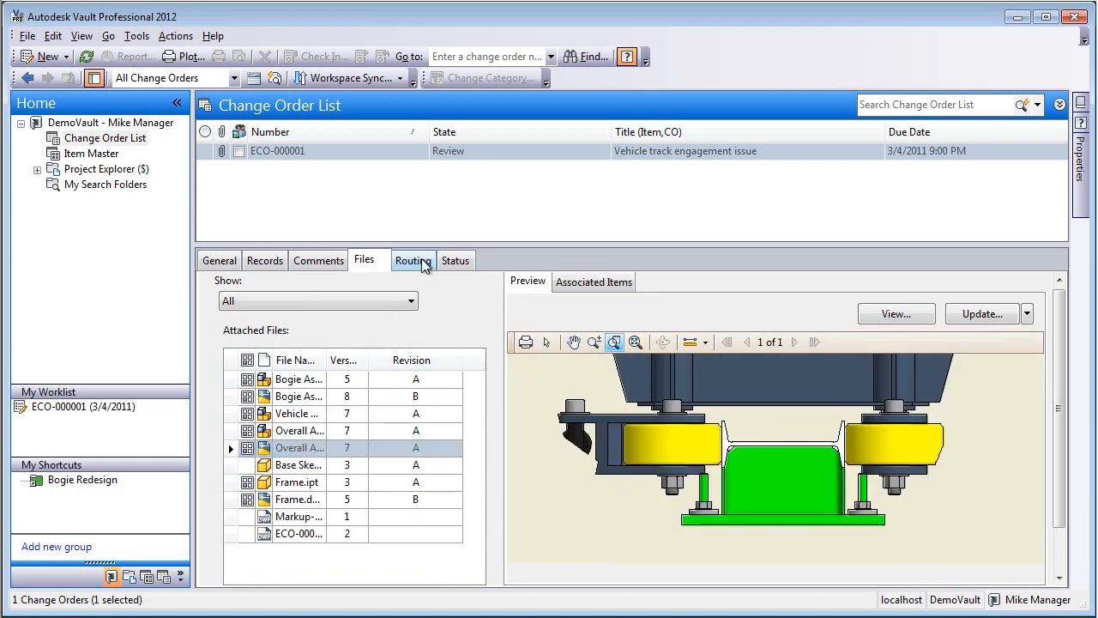
pyautogui.click(412, 260)
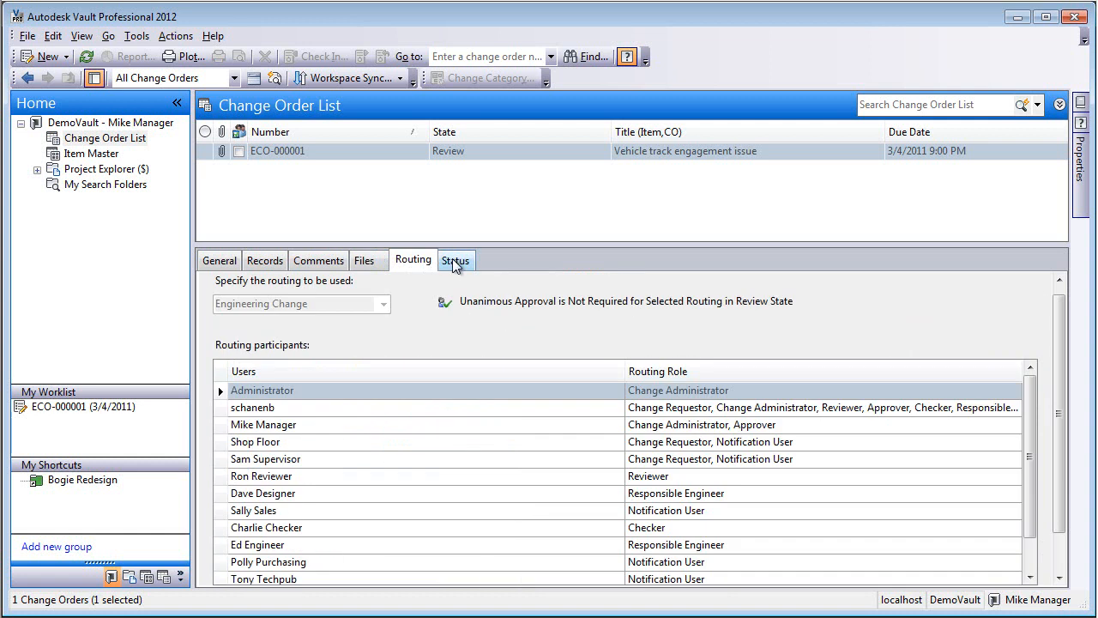
pyautogui.click(455, 260)
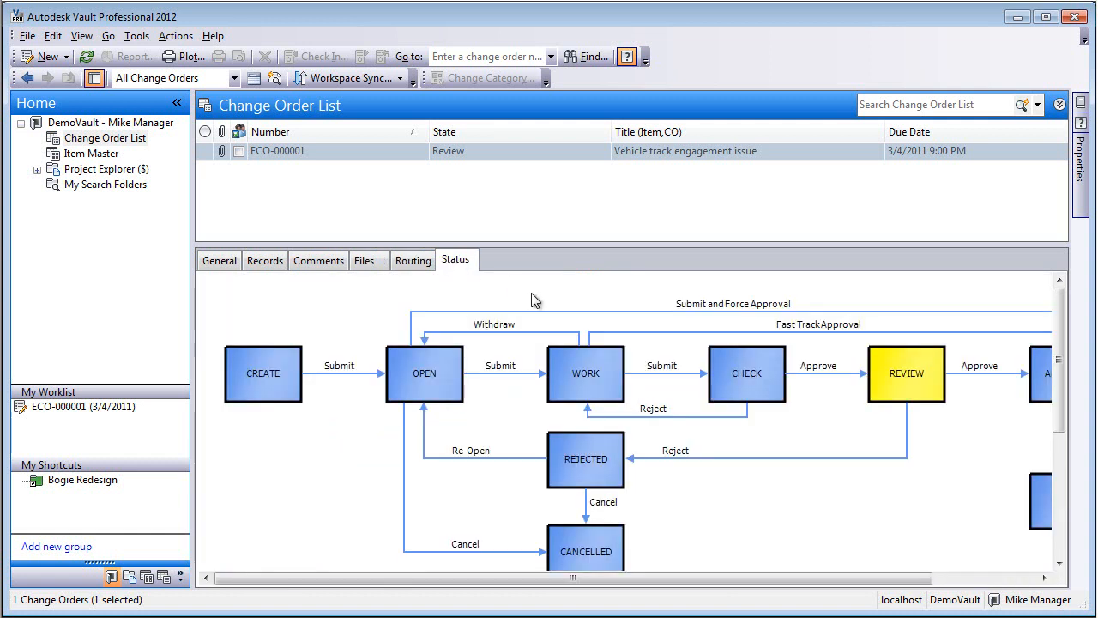
pyautogui.click(37, 169)
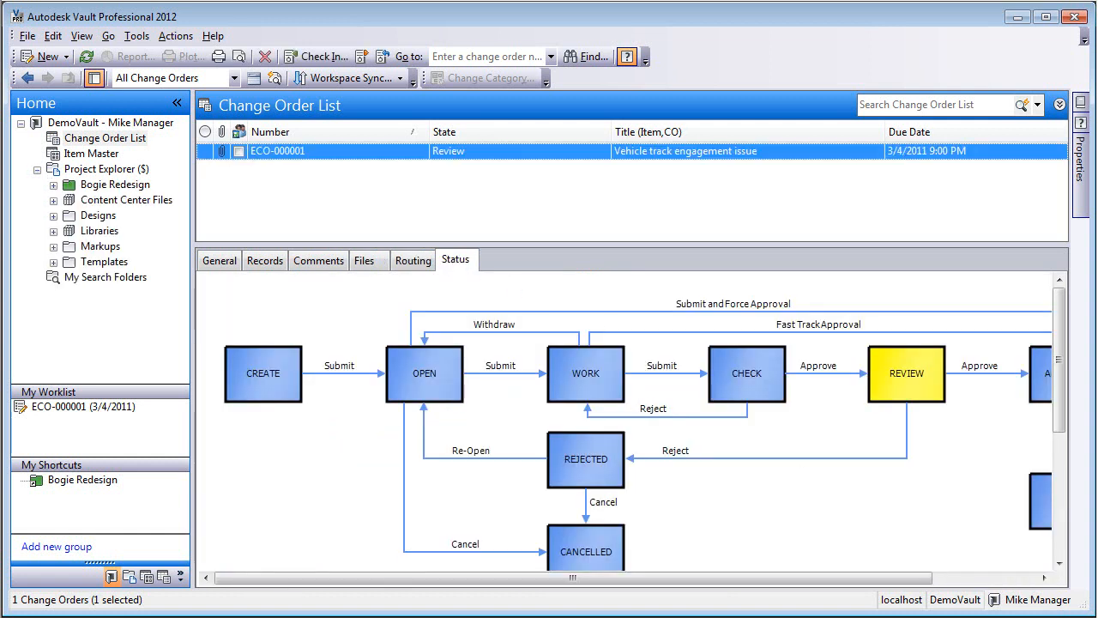
# Approve ECO-000001 through Respond > Approve without a comment, moving it to Approved
pyautogui.rightClick(277, 151)
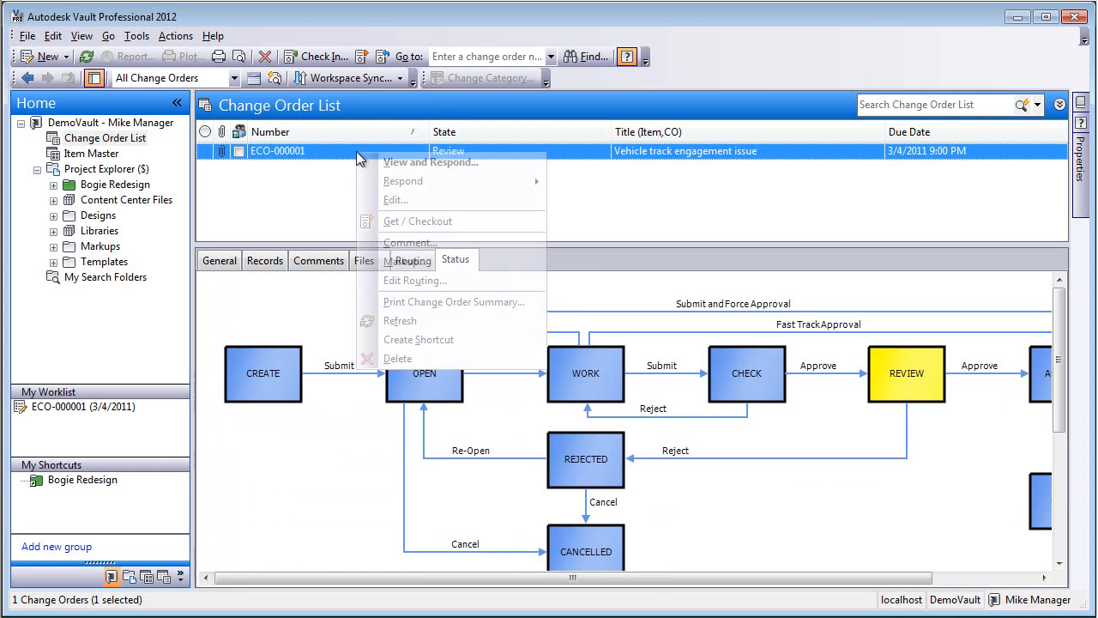
pyautogui.moveTo(403, 181)
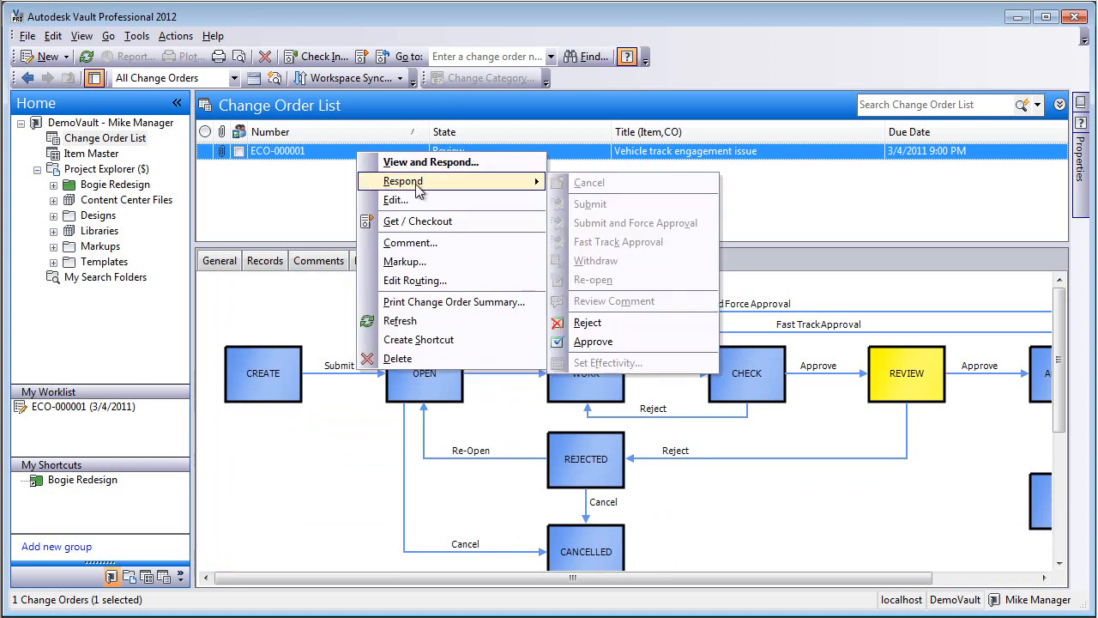
pyautogui.moveTo(592, 341)
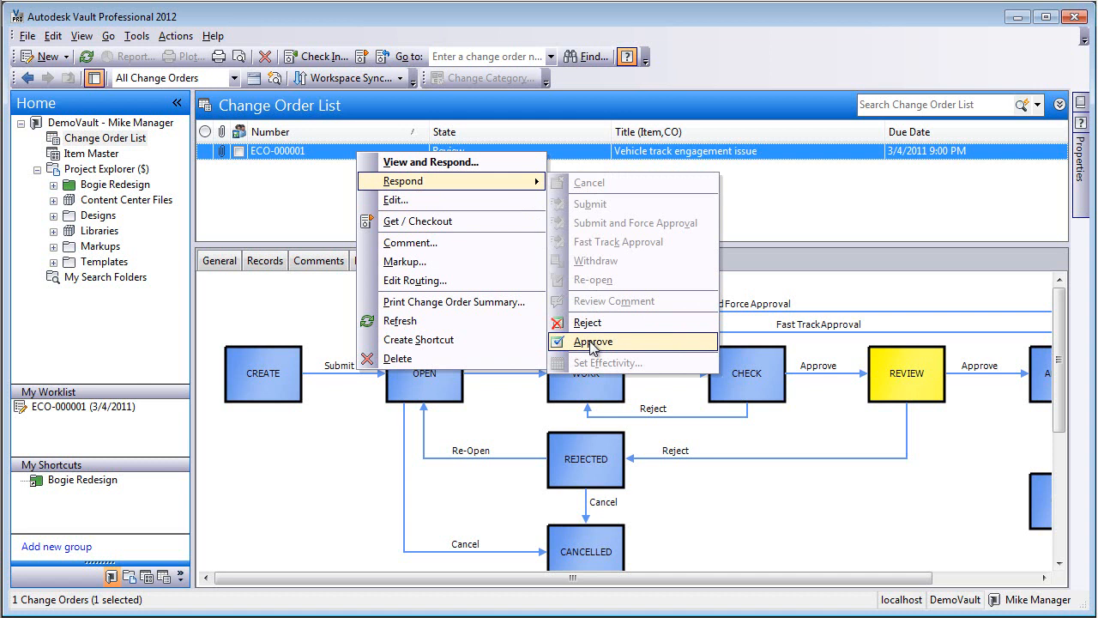
pyautogui.click(593, 342)
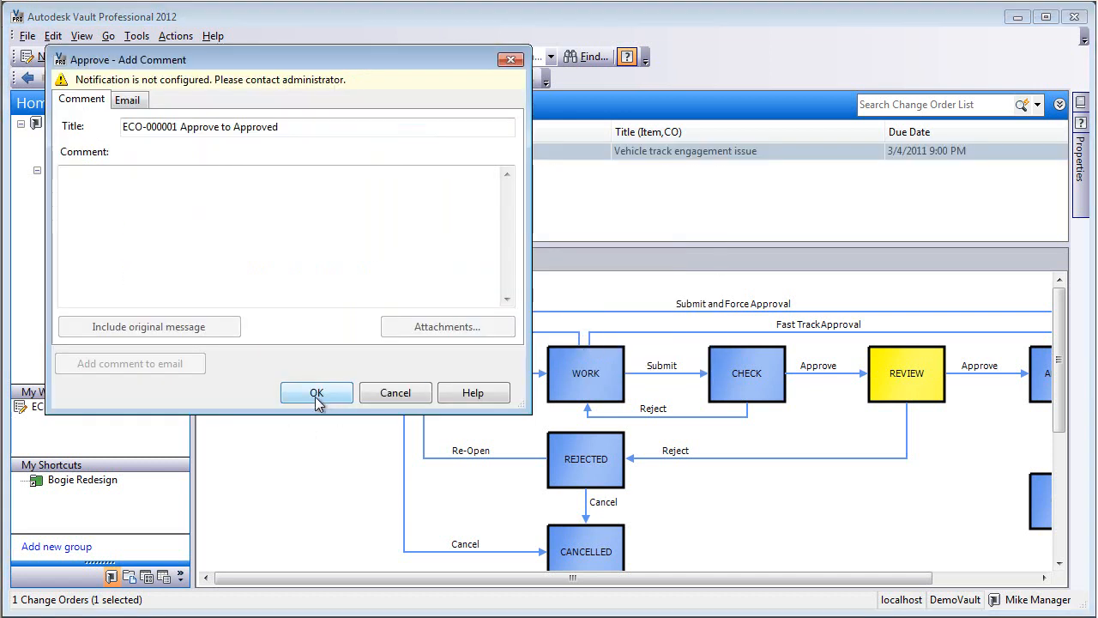
pyautogui.click(315, 392)
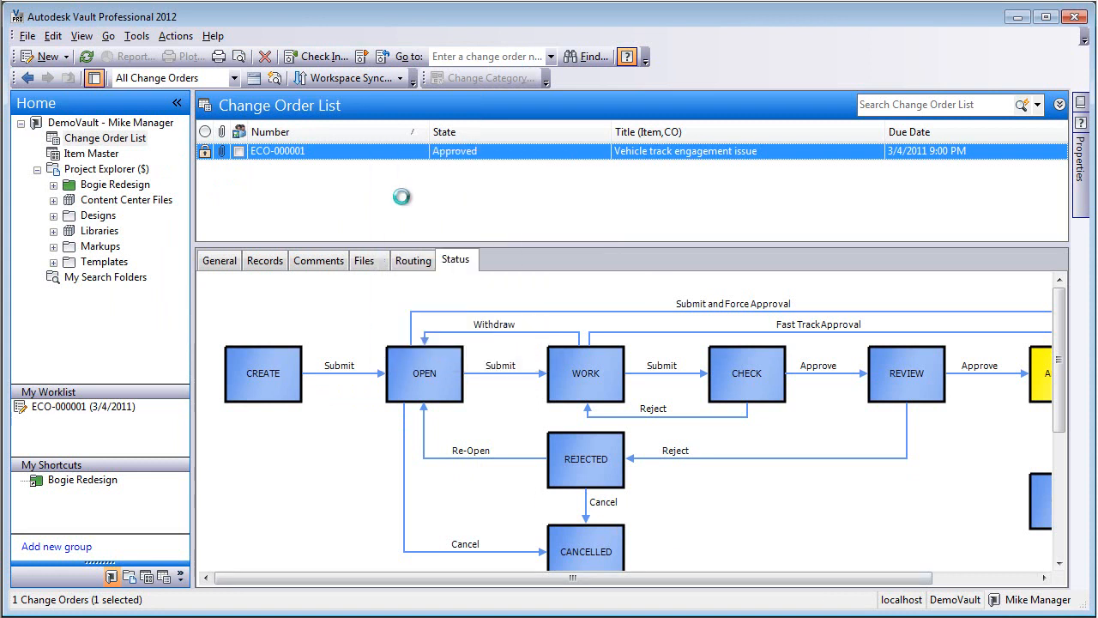
# Reopen ECO-000001, confirm Approved status, and select the records Frame.dwg through Bogie Assy.dwg
pyautogui.doubleClick(277, 150)
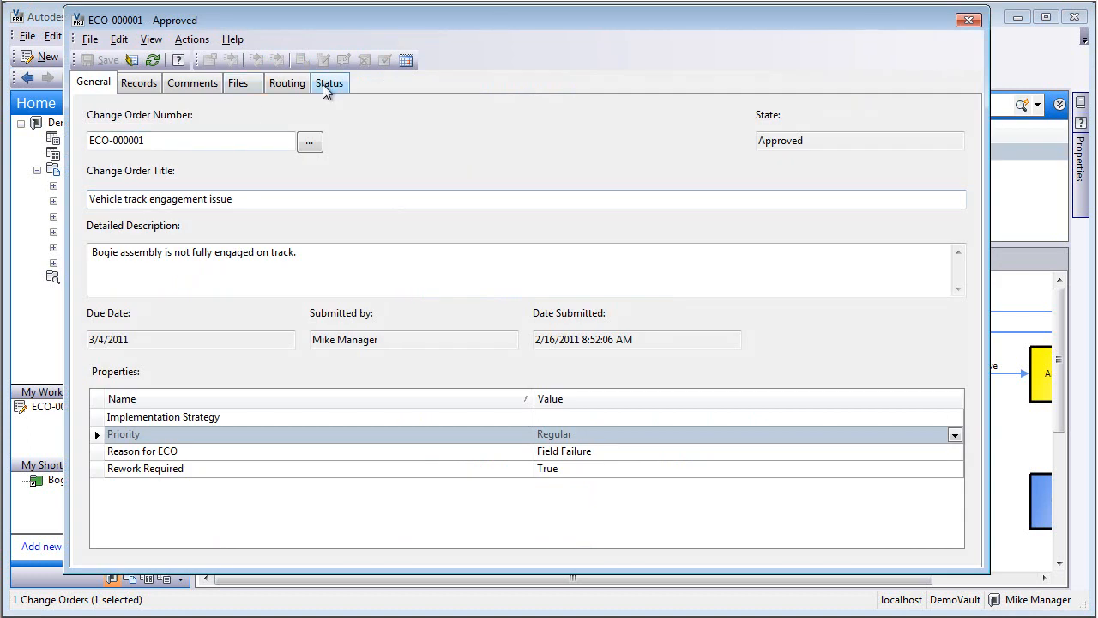
pyautogui.click(329, 82)
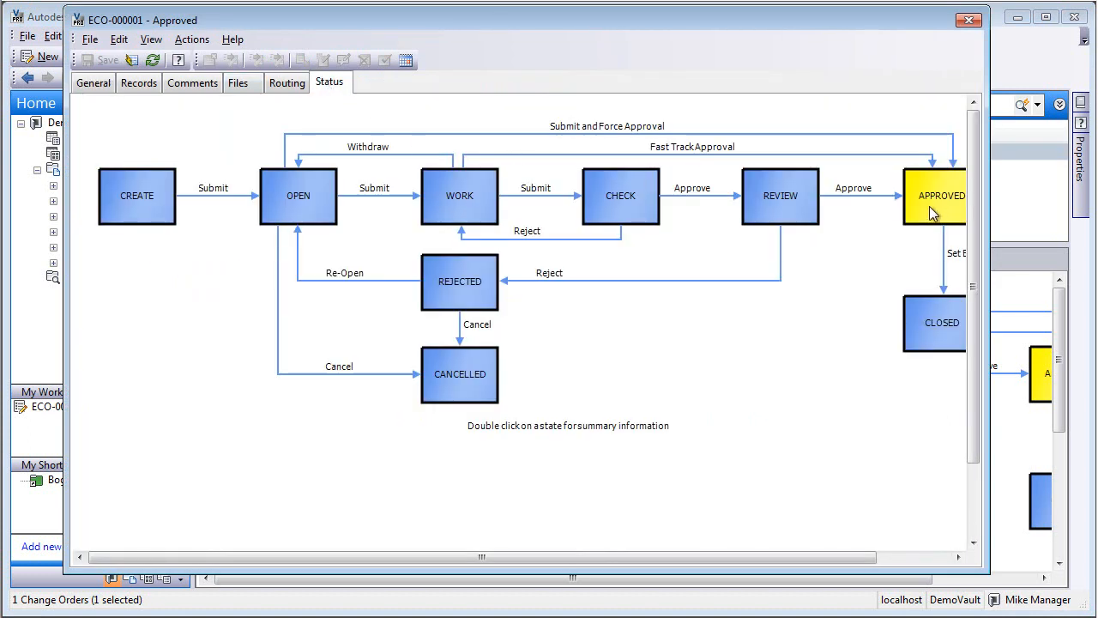
pyautogui.click(138, 82)
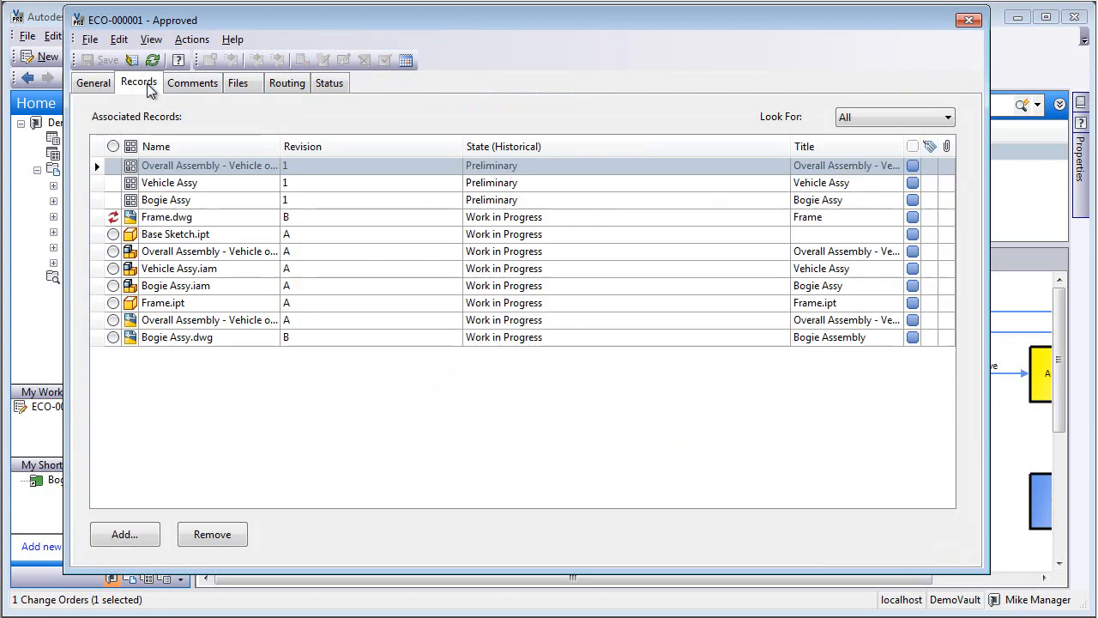
pyautogui.moveTo(204, 221)
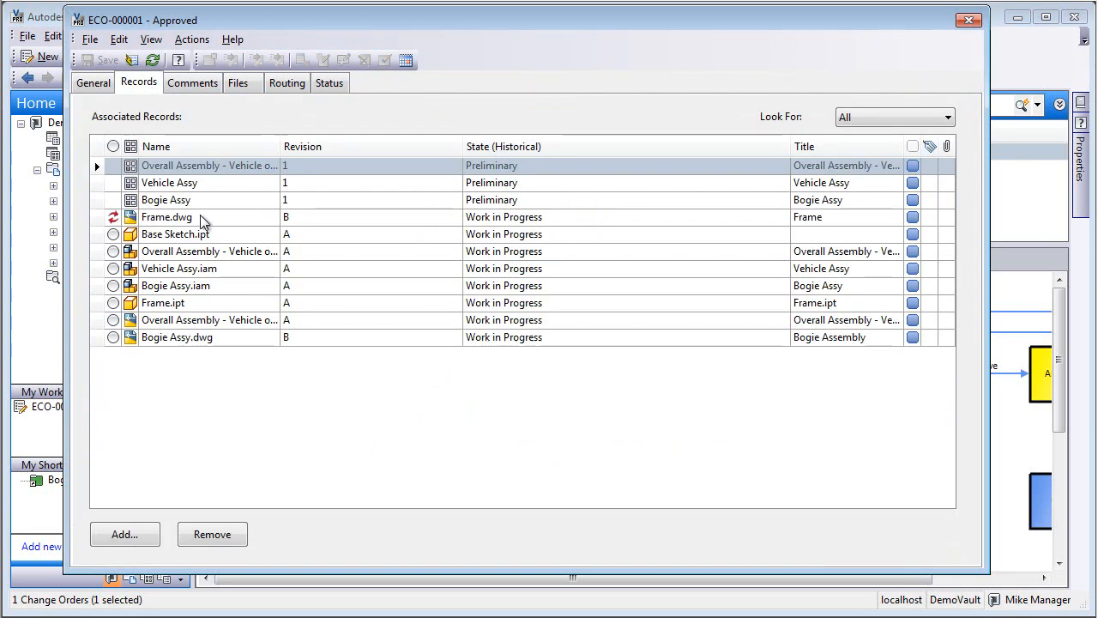
pyautogui.click(167, 216)
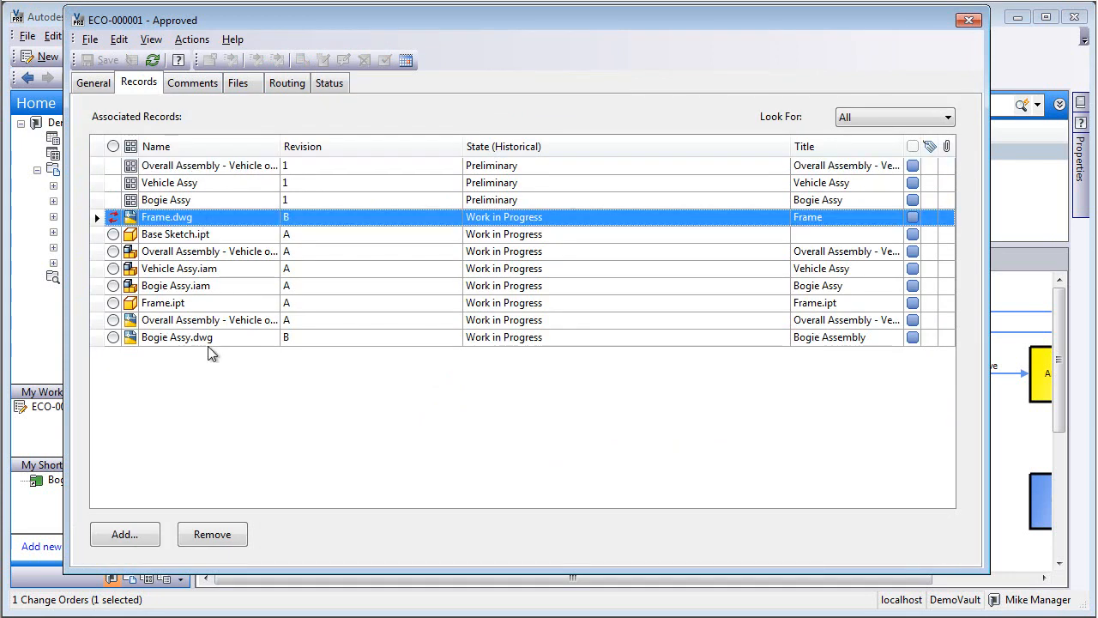
pyautogui.click(176, 336)
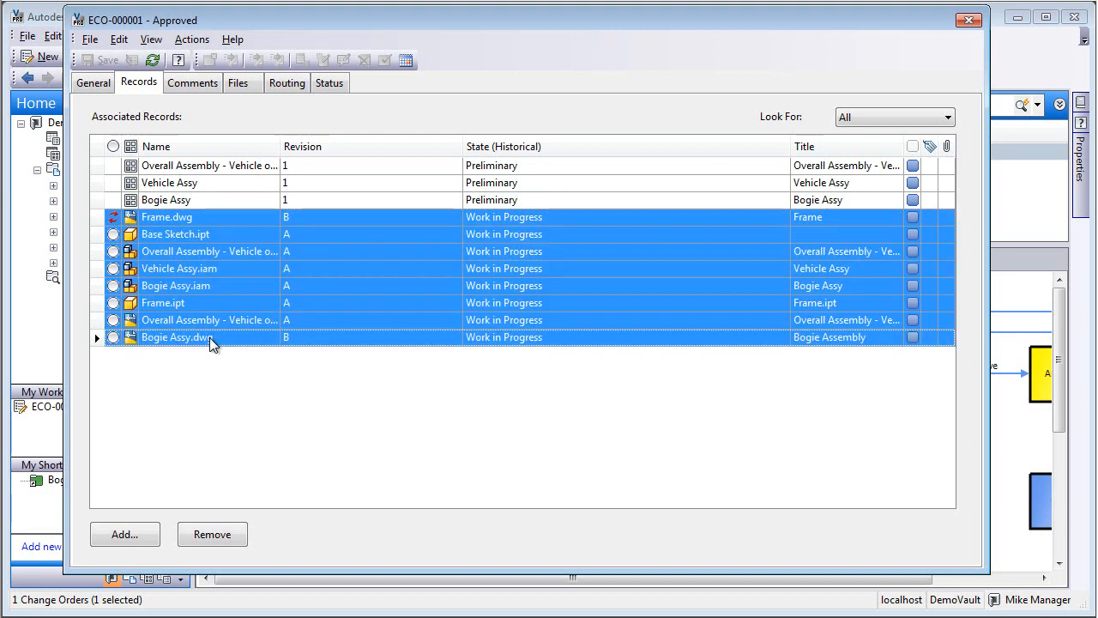
pyautogui.rightClick(176, 336)
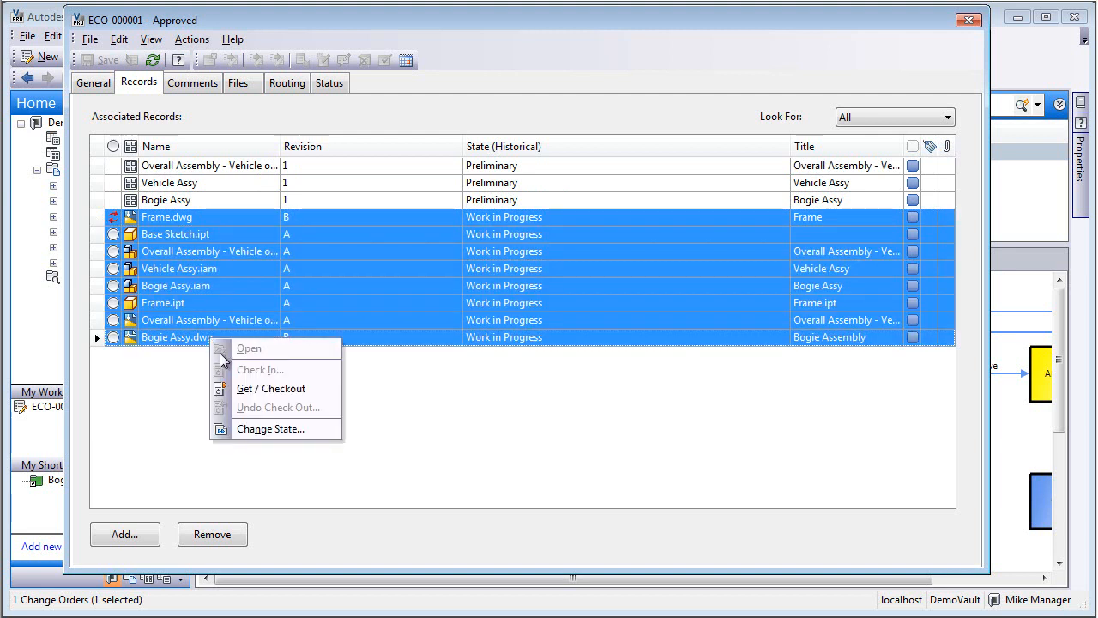
pyautogui.moveTo(269, 428)
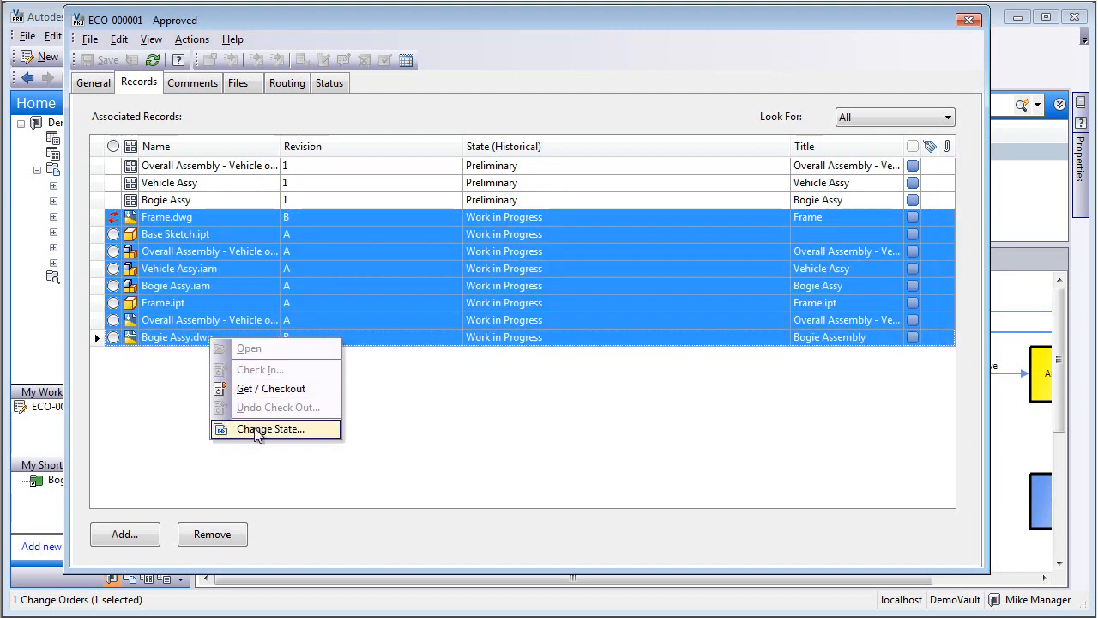
# Move ECO-000001's files to Released under the Flexible Release Process lifecycle
pyautogui.click(270, 429)
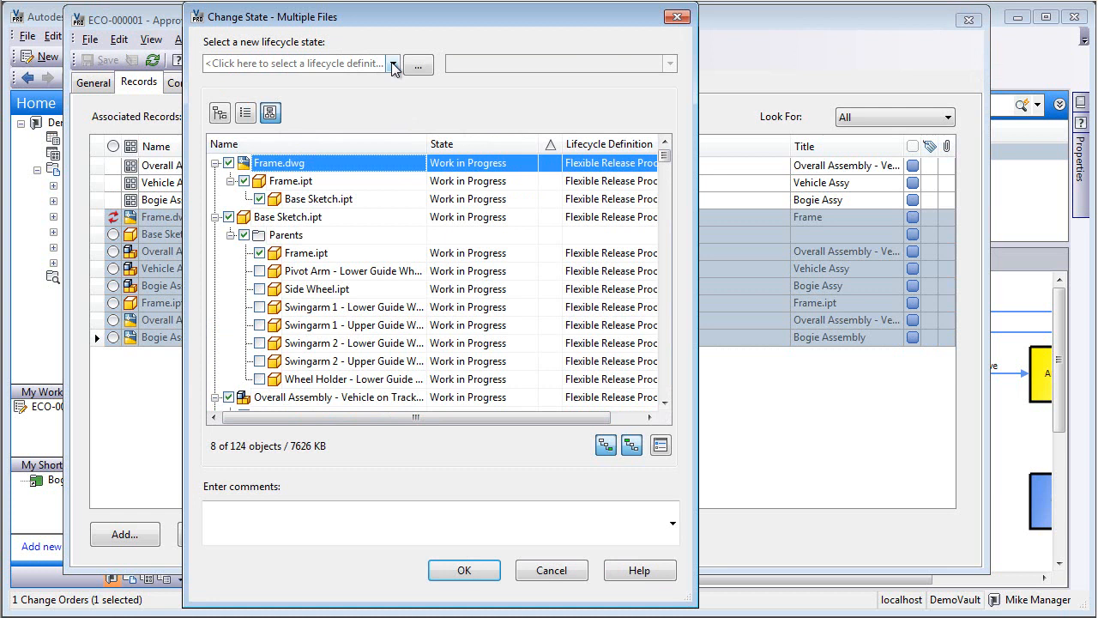
pyautogui.click(393, 63)
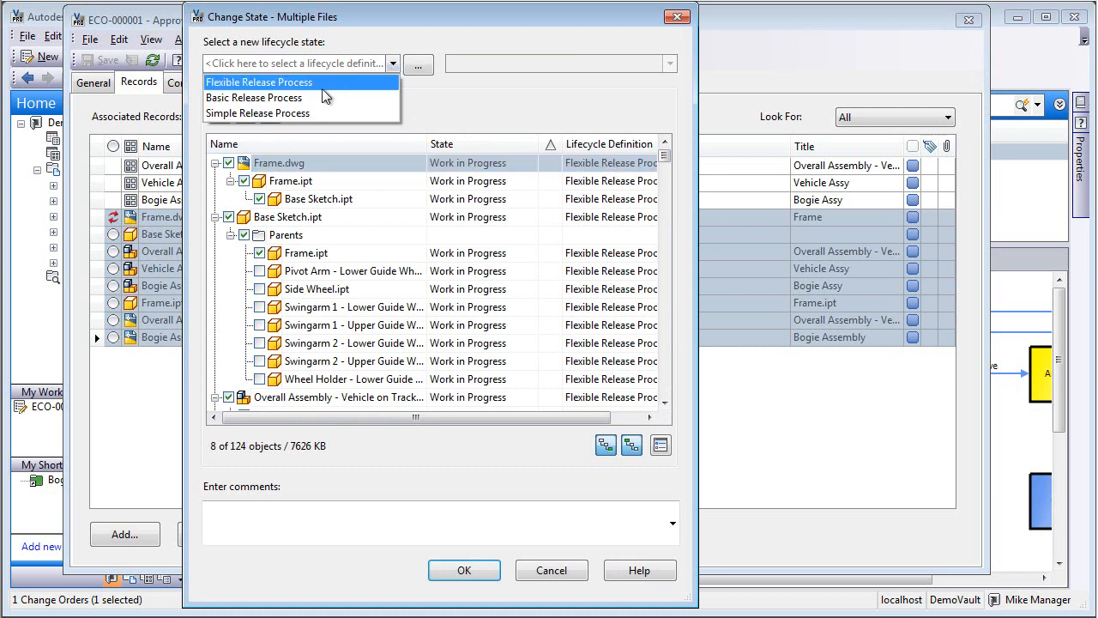
pyautogui.click(259, 81)
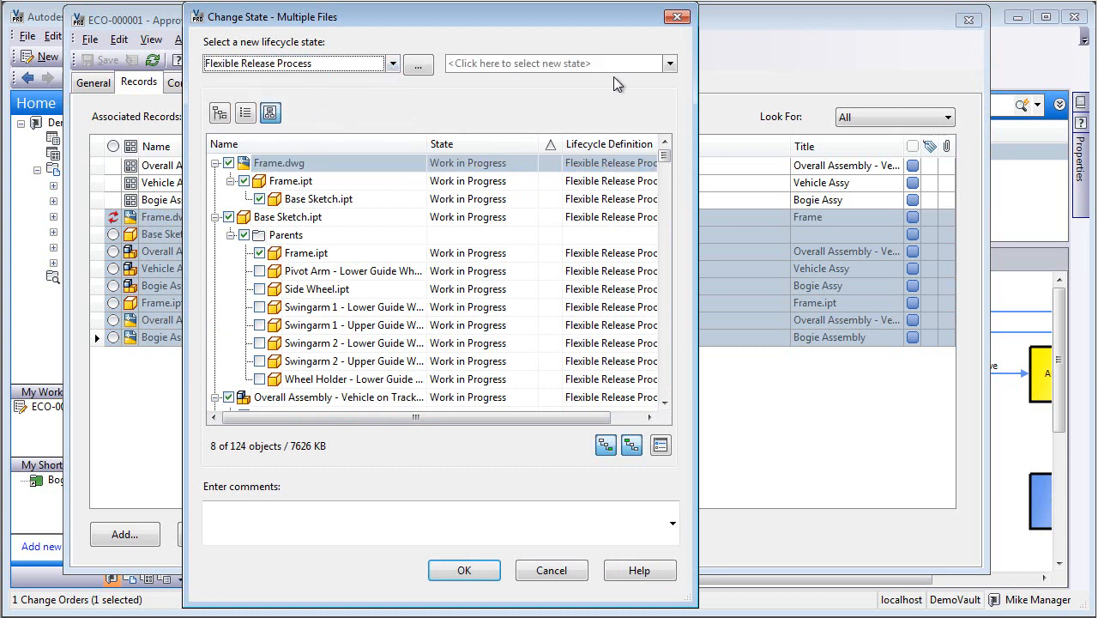
pyautogui.click(669, 63)
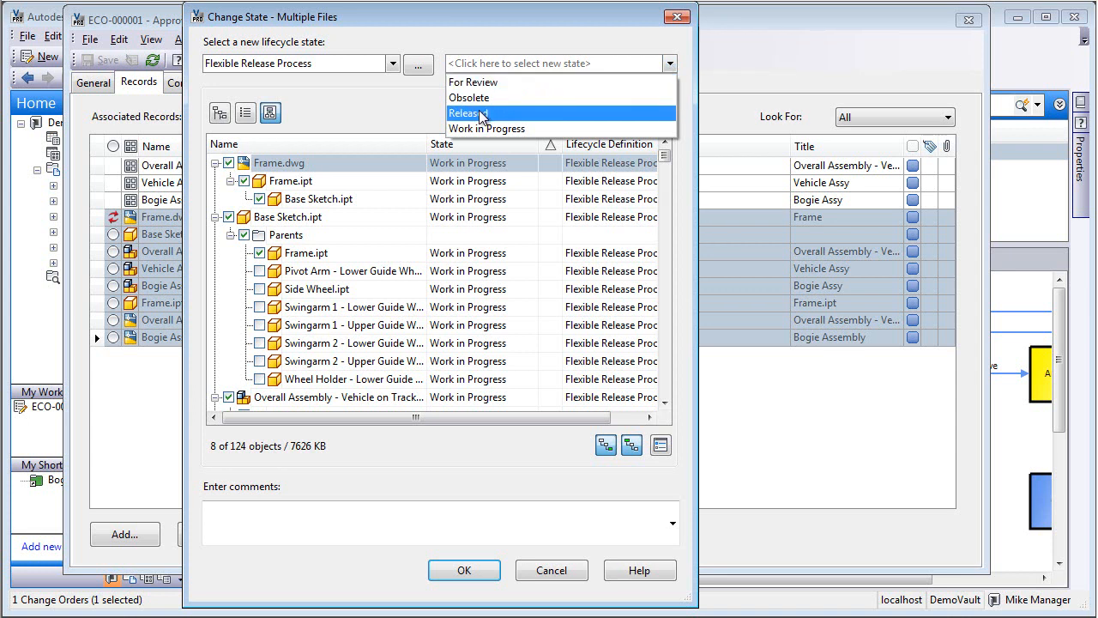
pyautogui.click(464, 113)
pyautogui.write('Released to manufacturing')
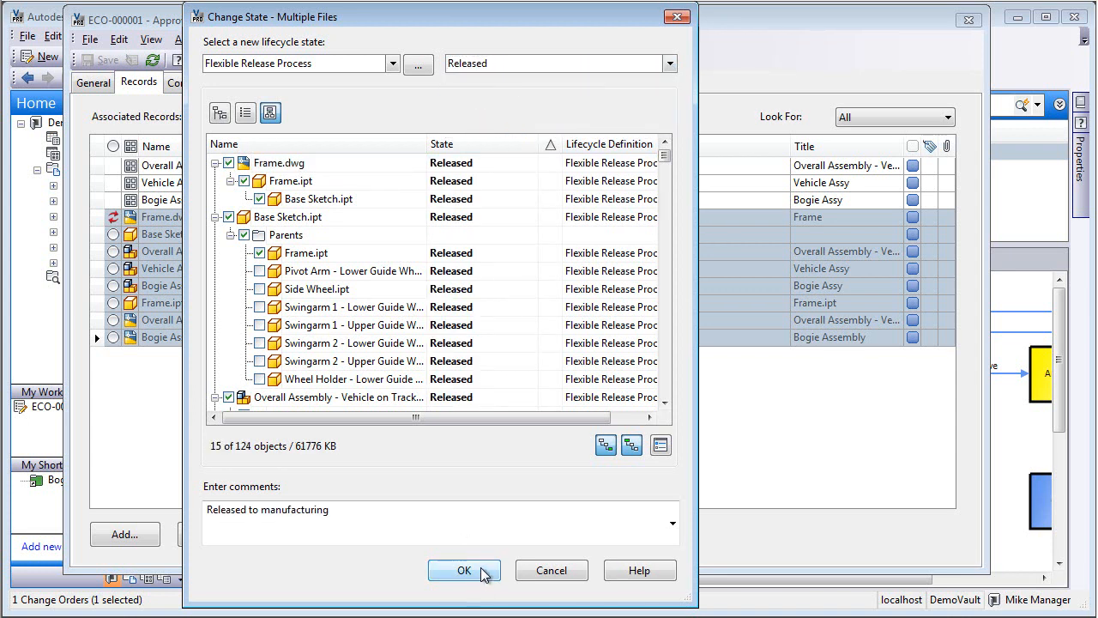
pyautogui.click(463, 570)
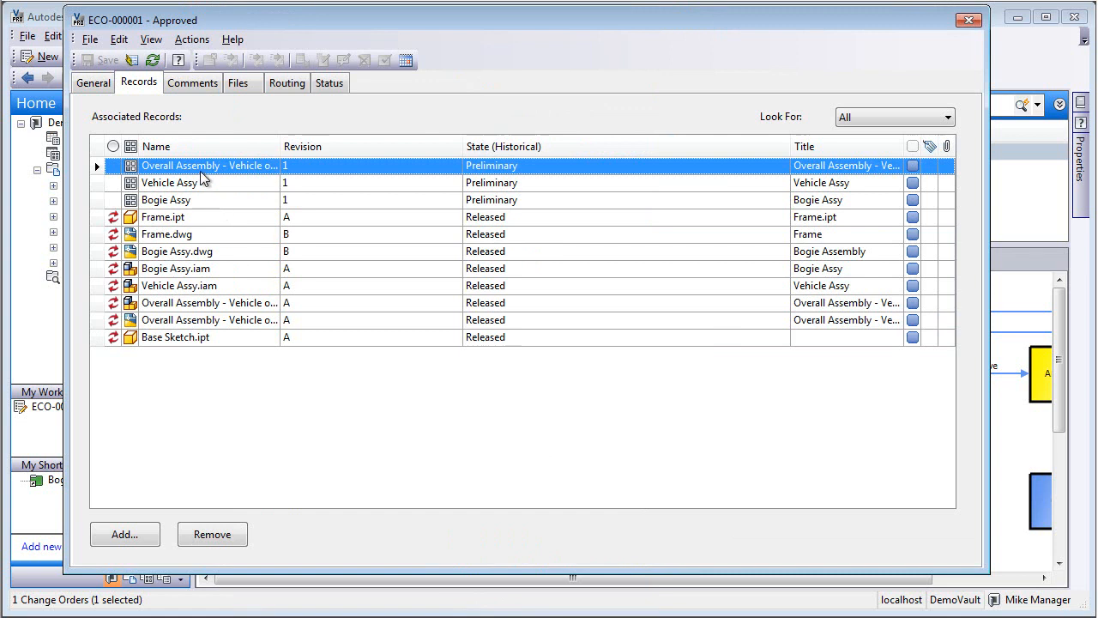
pyautogui.moveTo(206, 204)
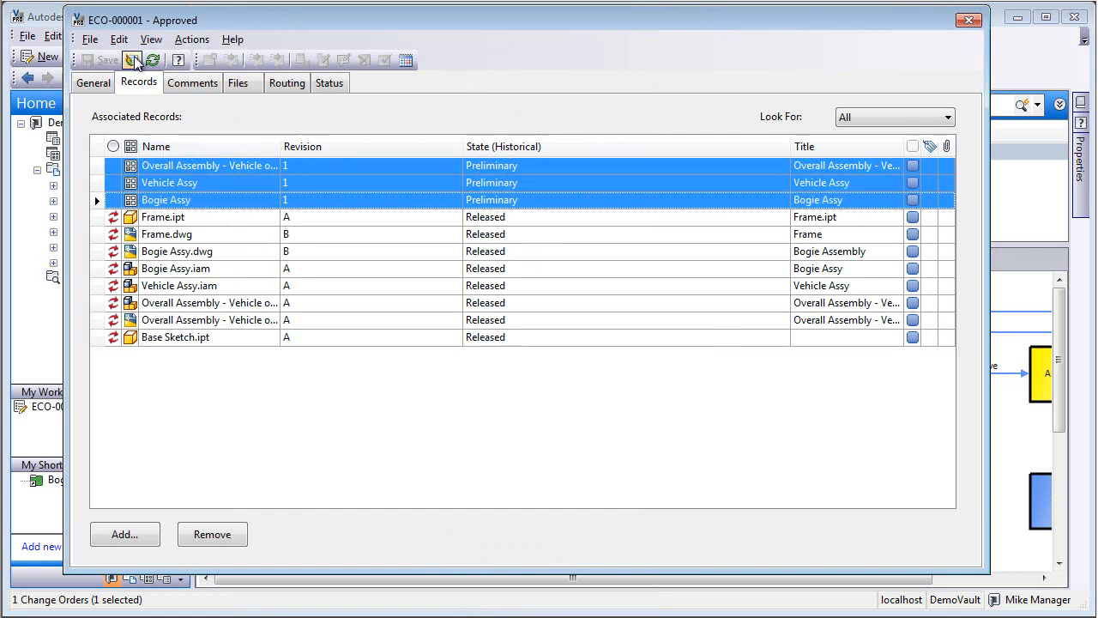
# Update the Overall Assembly, Vehicle Assy and Bogie Assy items through the Update Item Wizard
pyautogui.click(132, 60)
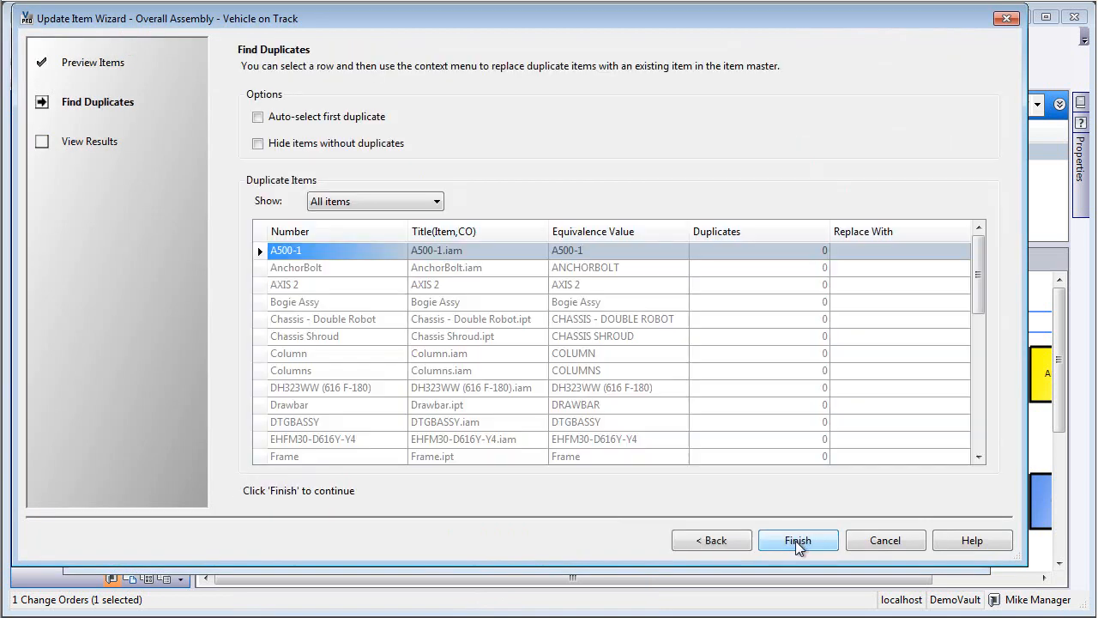
pyautogui.click(796, 540)
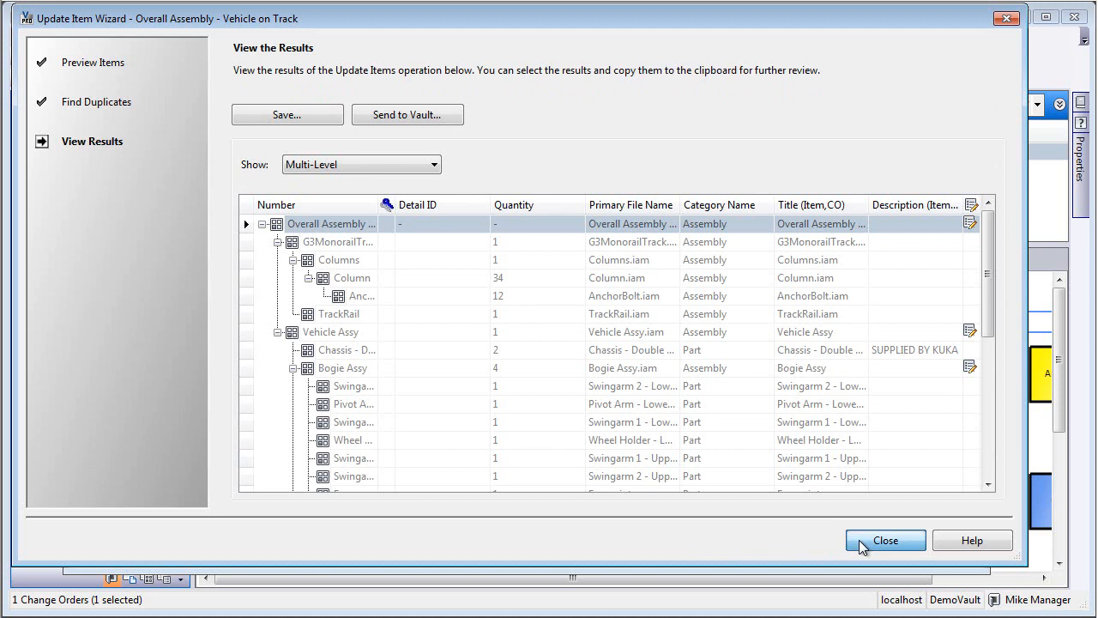
pyautogui.click(885, 540)
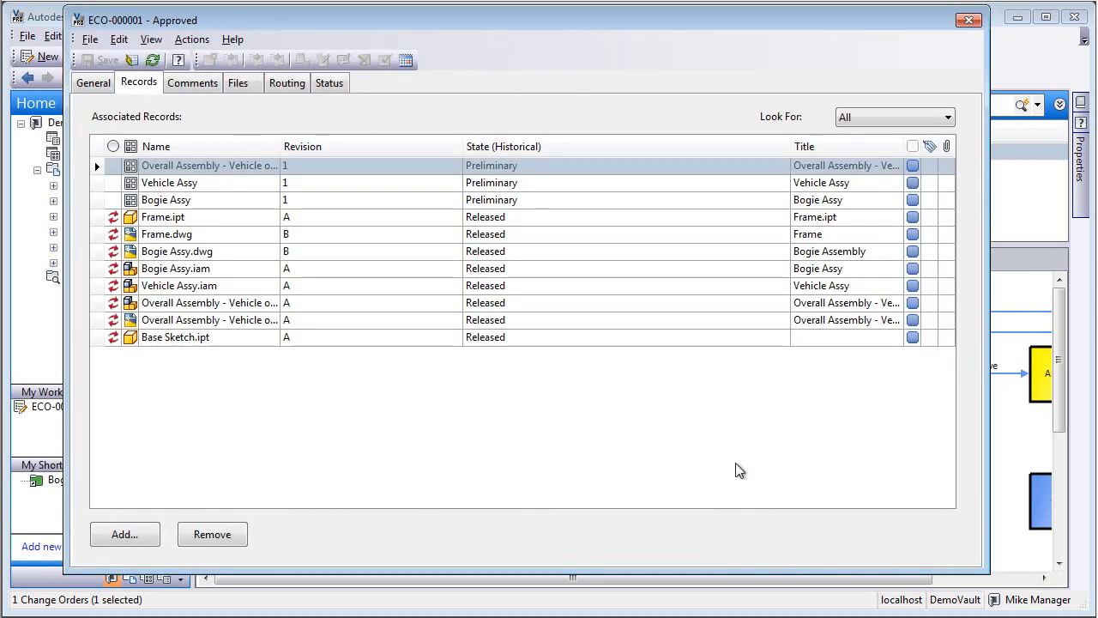
# Set effectivity on ECO-000001 from its Status tab and begin the closing comment
pyautogui.click(328, 82)
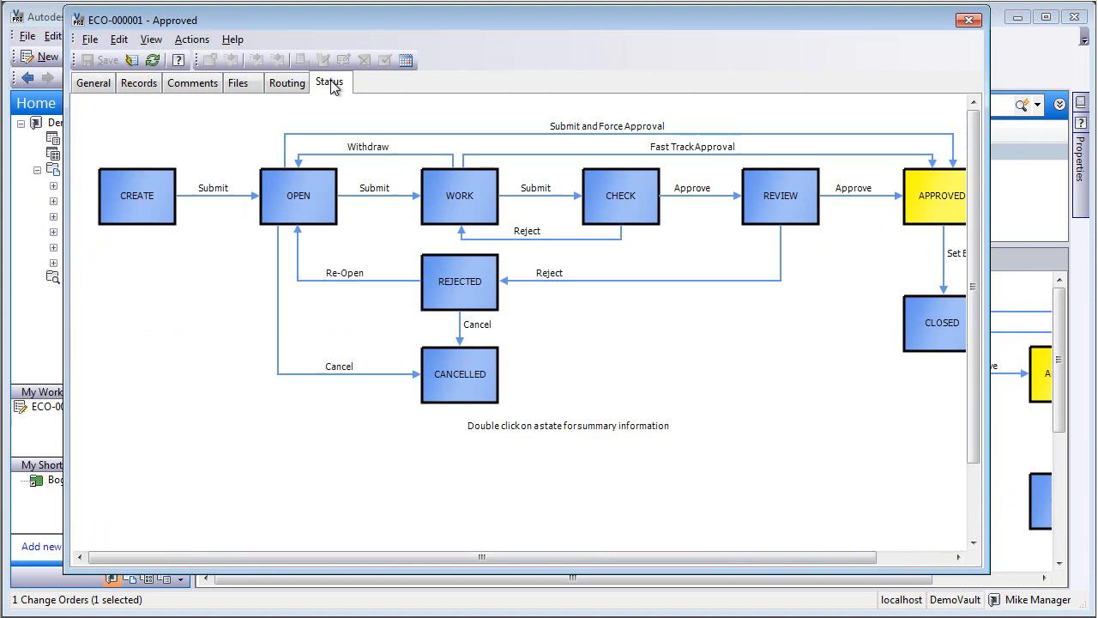
pyautogui.moveTo(405, 60)
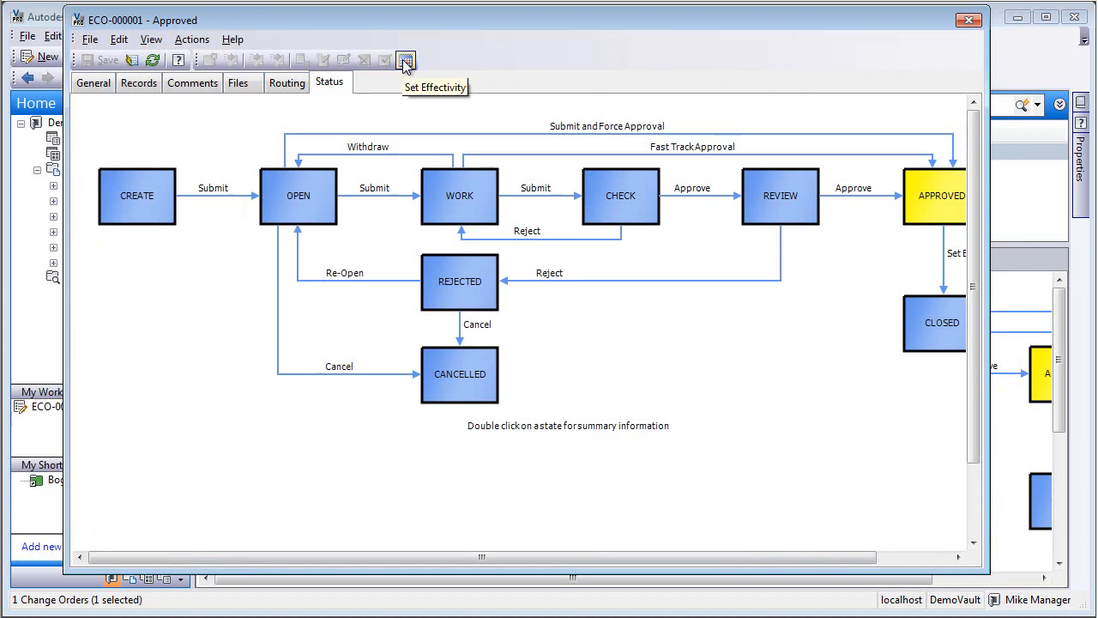
pyautogui.click(405, 59)
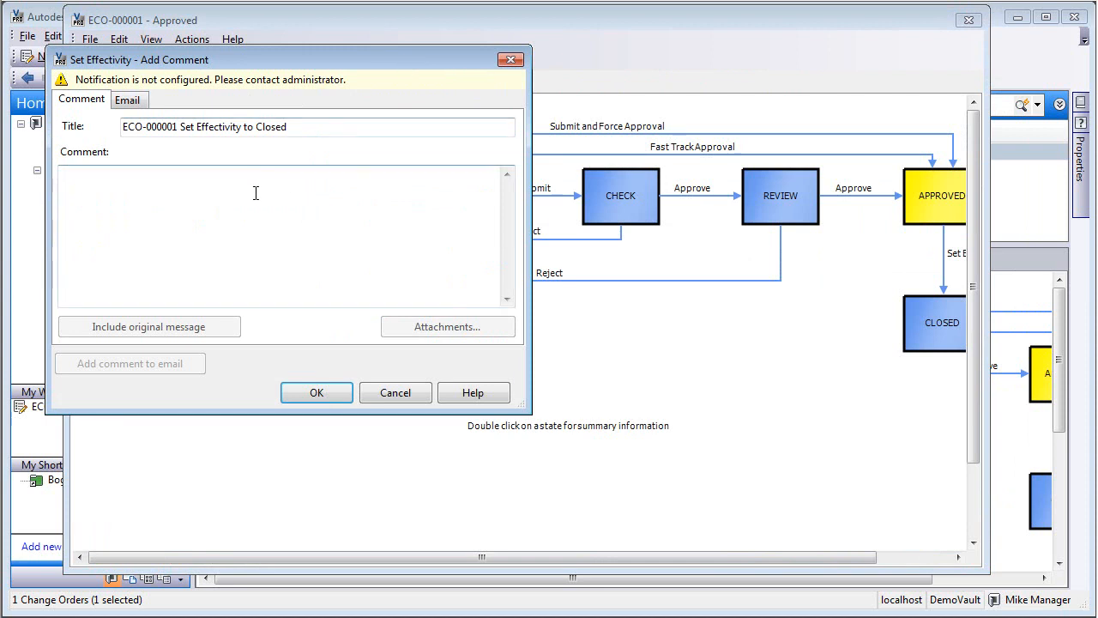
pyautogui.click(316, 392)
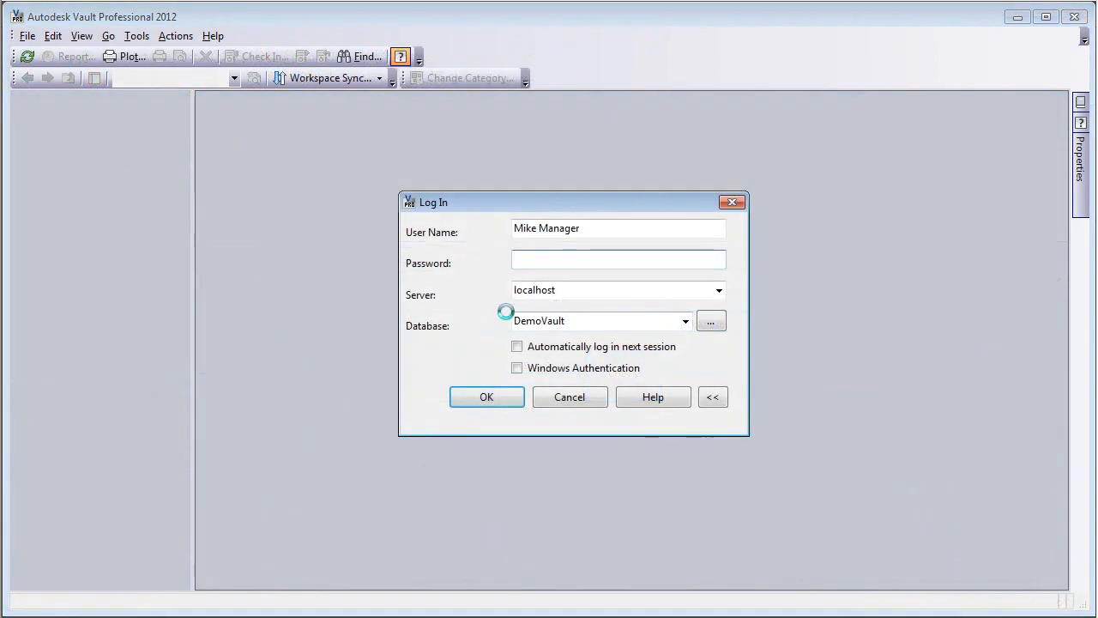
# Log in to DemoVault and select the Bogie Redesign folder in Project Explorer
pyautogui.click(486, 396)
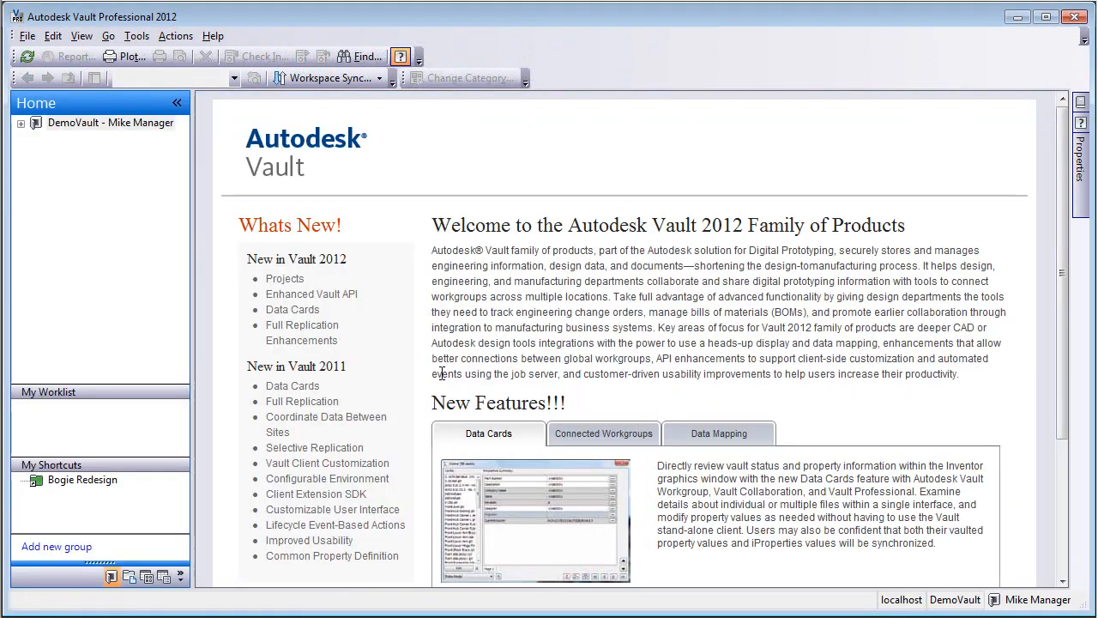
pyautogui.click(110, 123)
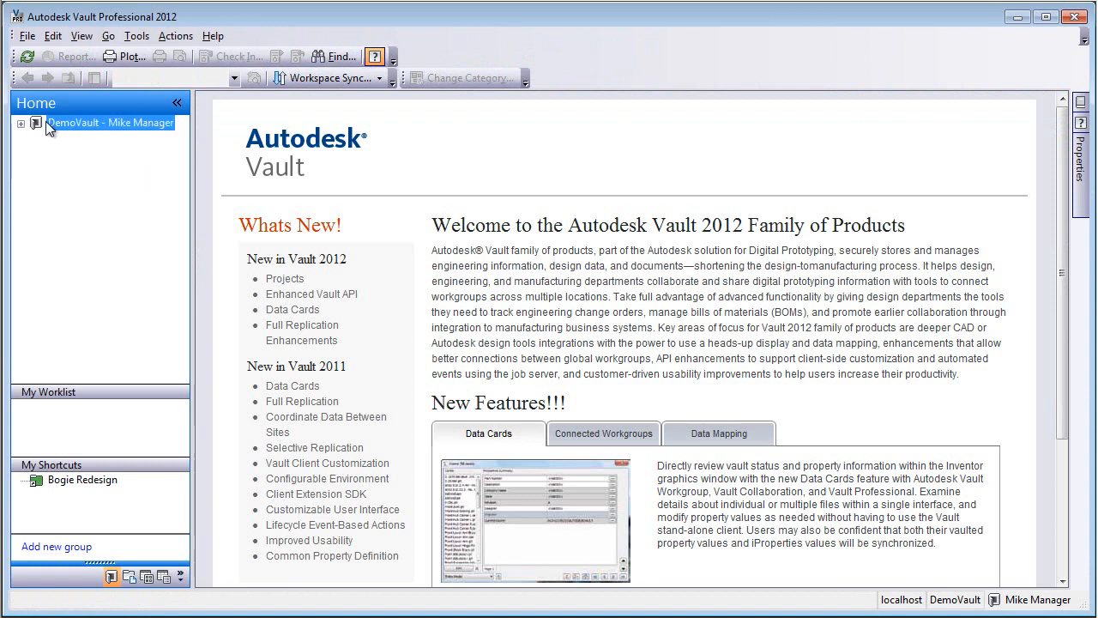
pyautogui.click(106, 168)
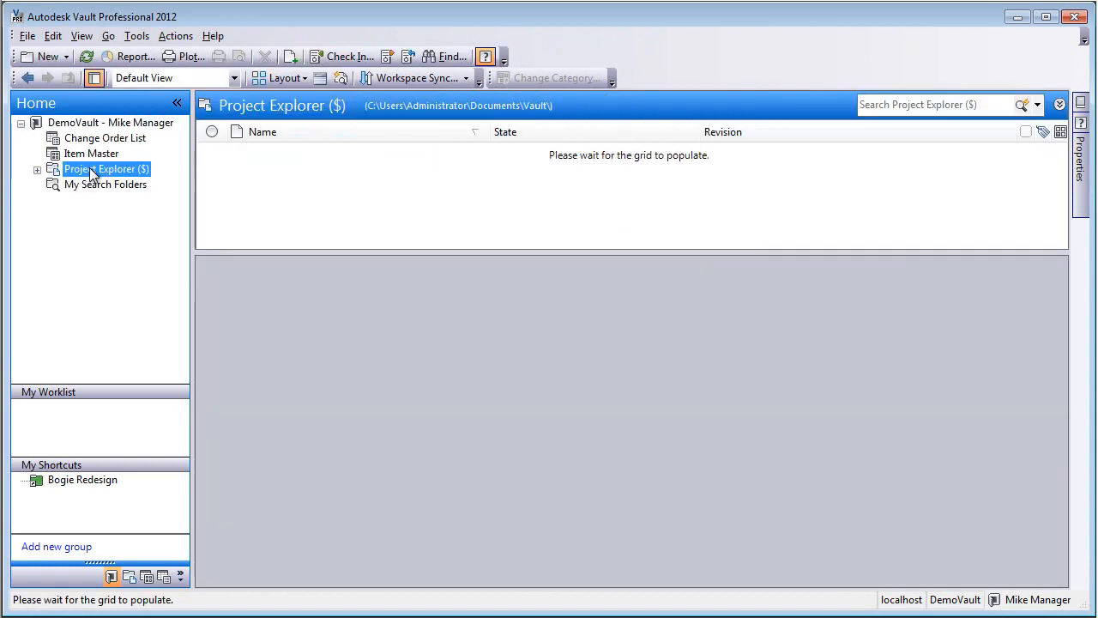
pyautogui.click(107, 169)
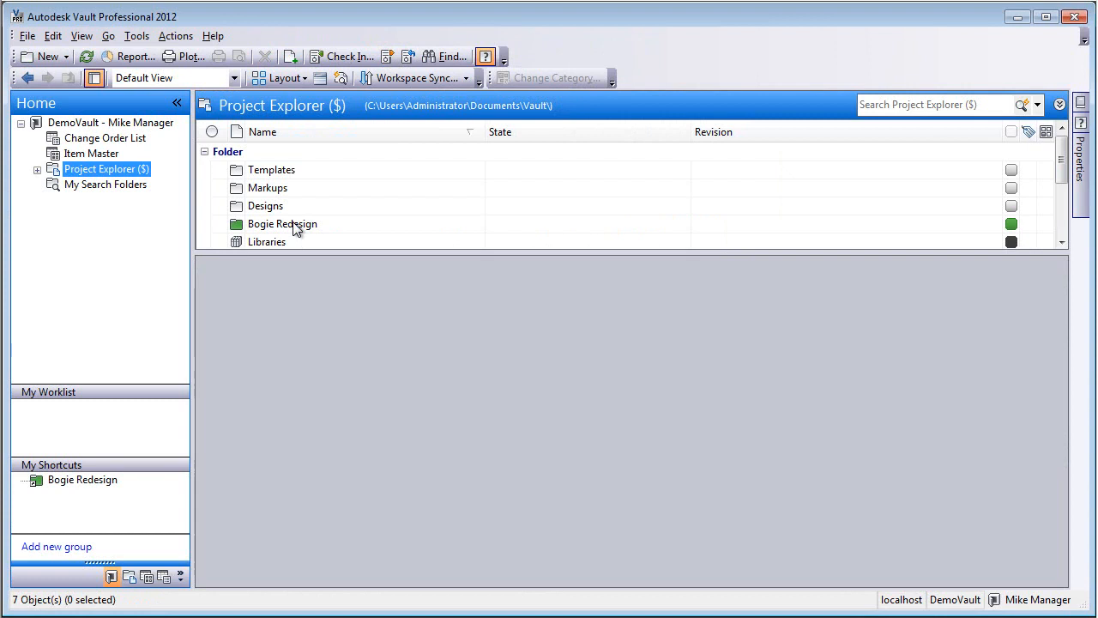
pyautogui.click(282, 224)
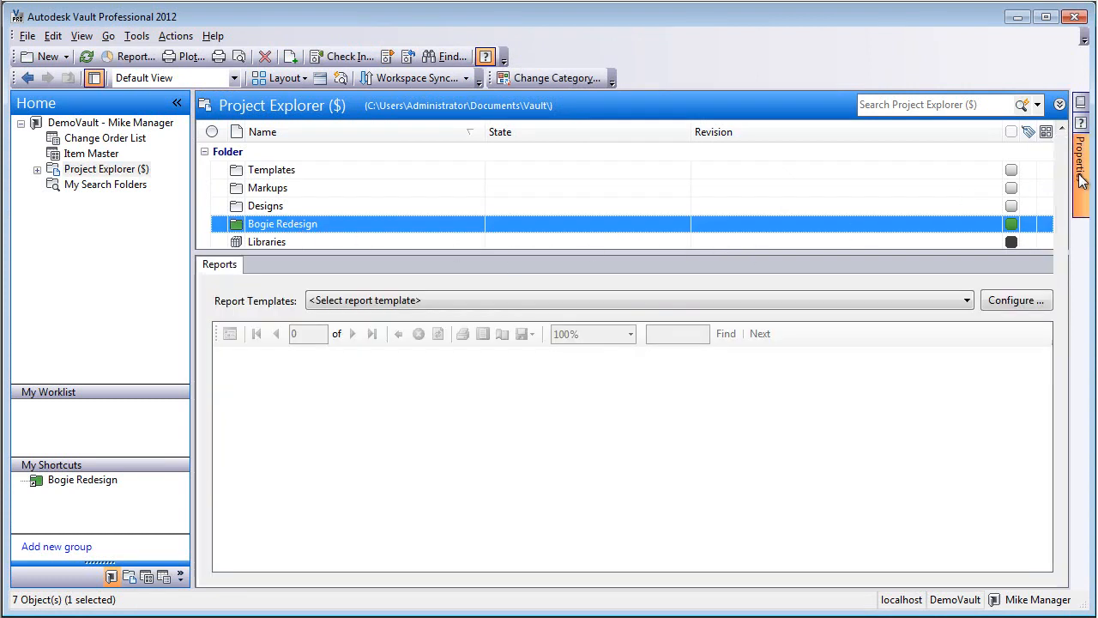
# Change Bogie Redesign's Percent Complete property from 30 to 100
pyautogui.click(1081, 172)
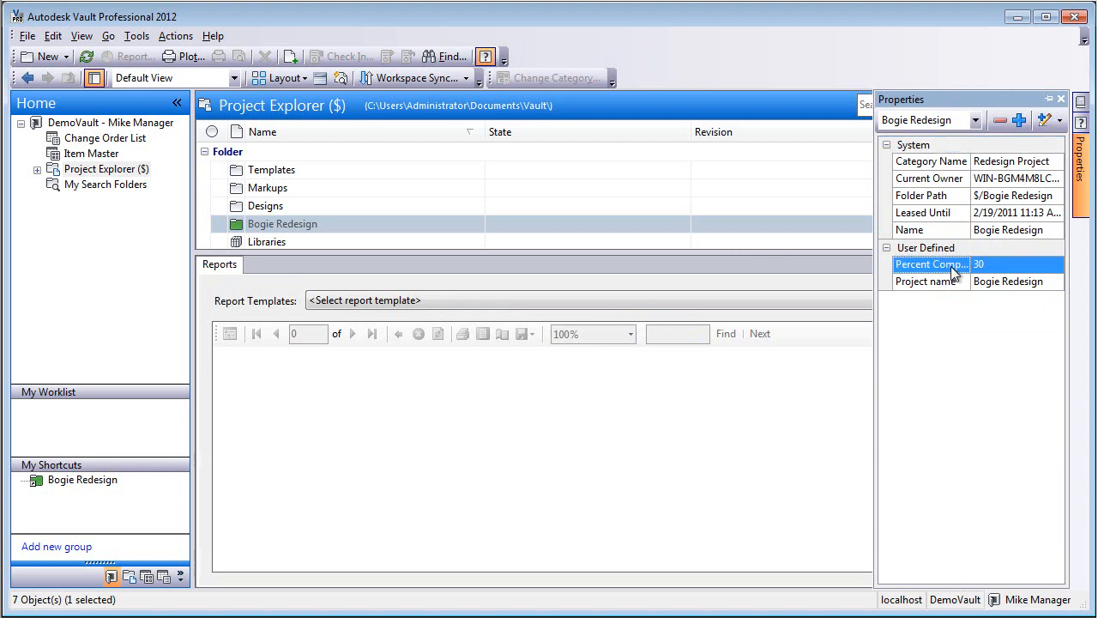
pyautogui.click(1043, 119)
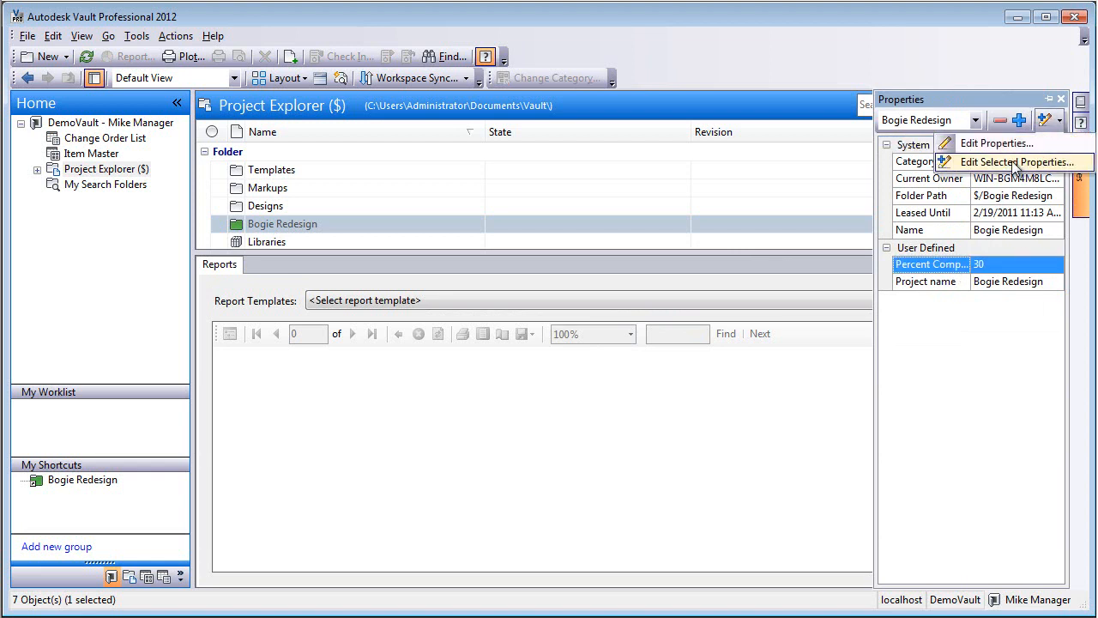
pyautogui.click(1017, 162)
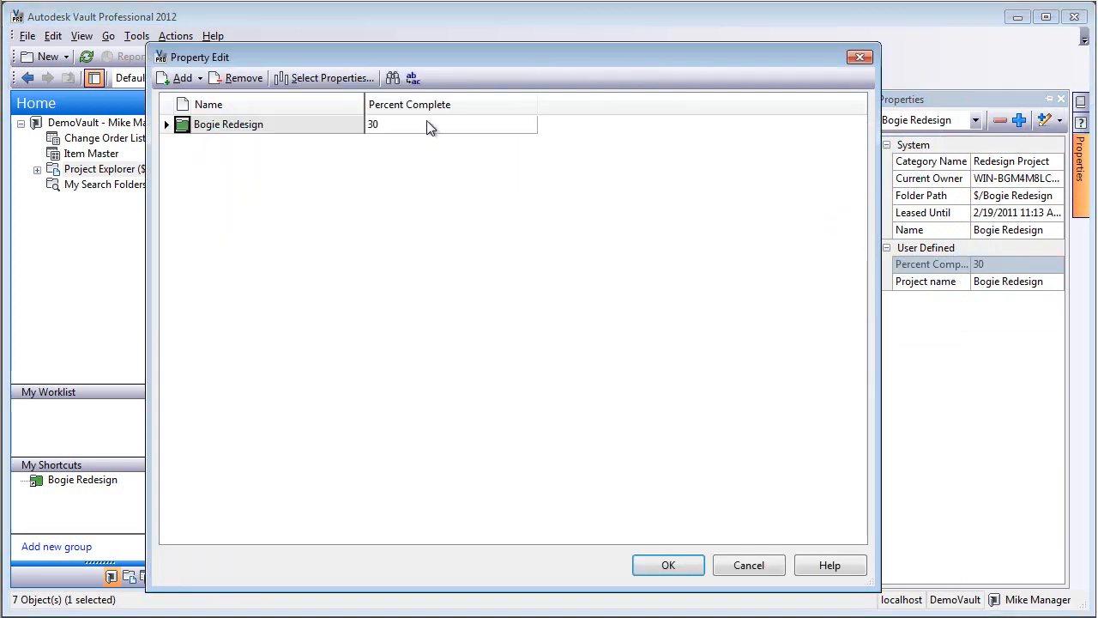
pyautogui.click(528, 124)
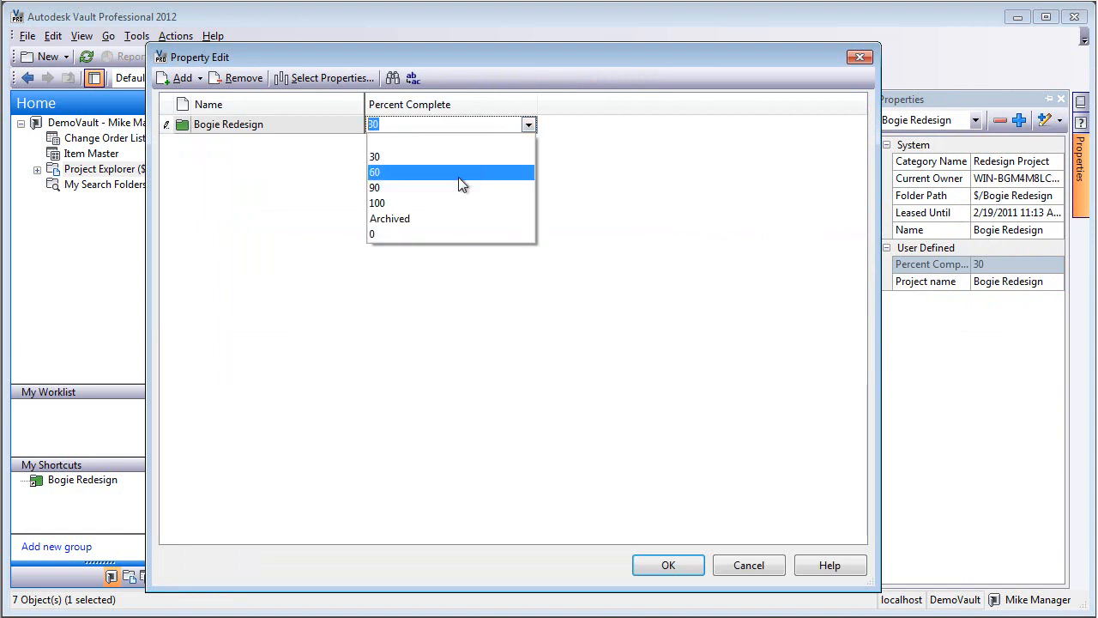
pyautogui.click(377, 202)
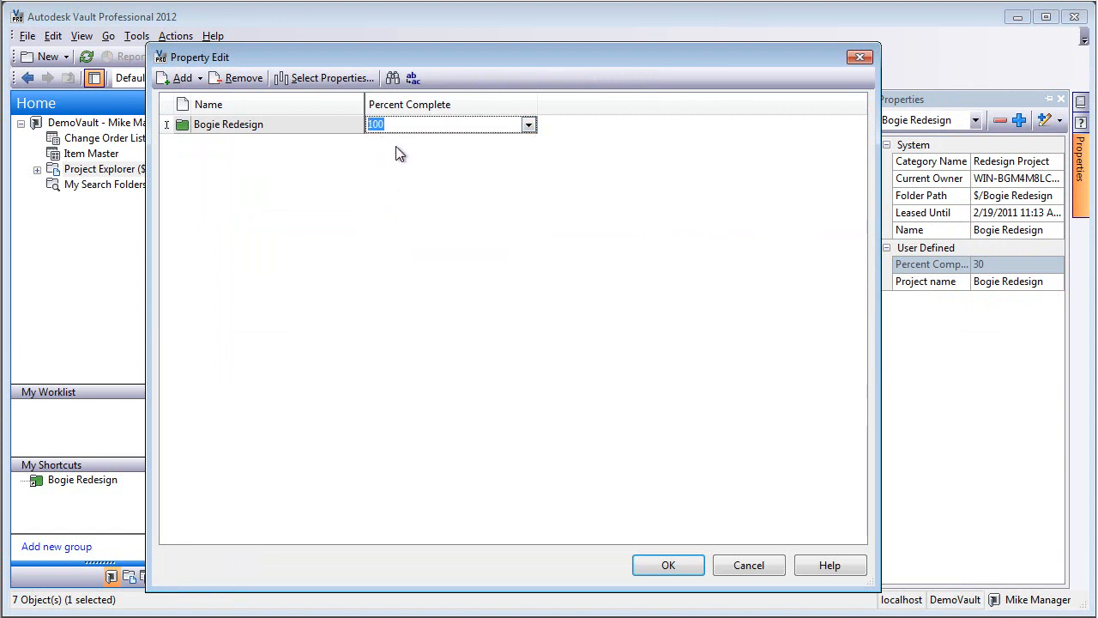
pyautogui.click(668, 564)
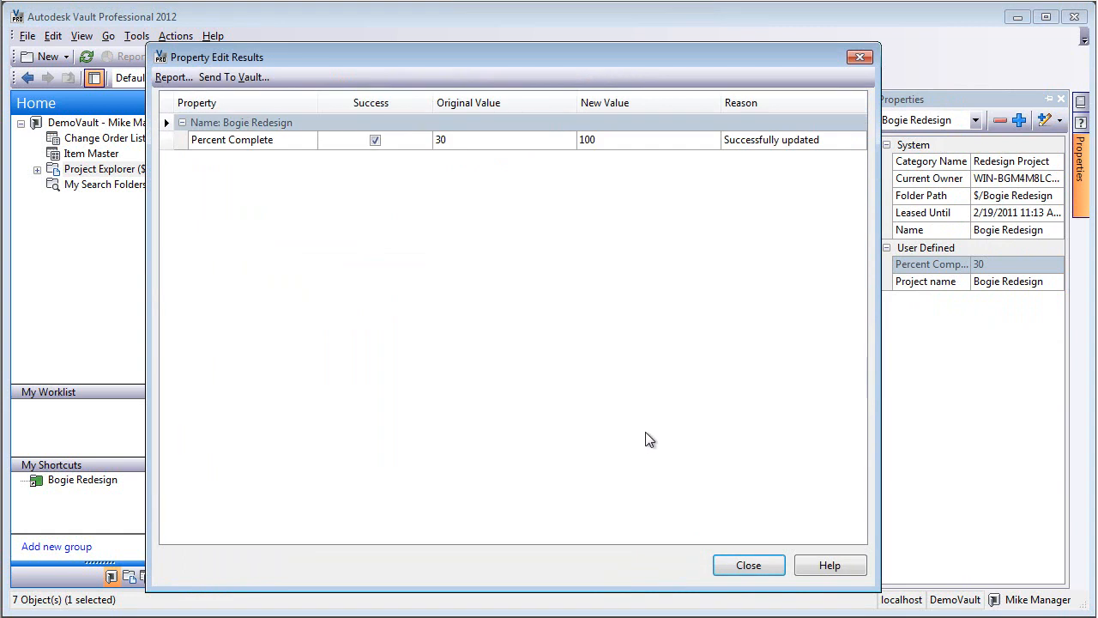
pyautogui.click(747, 564)
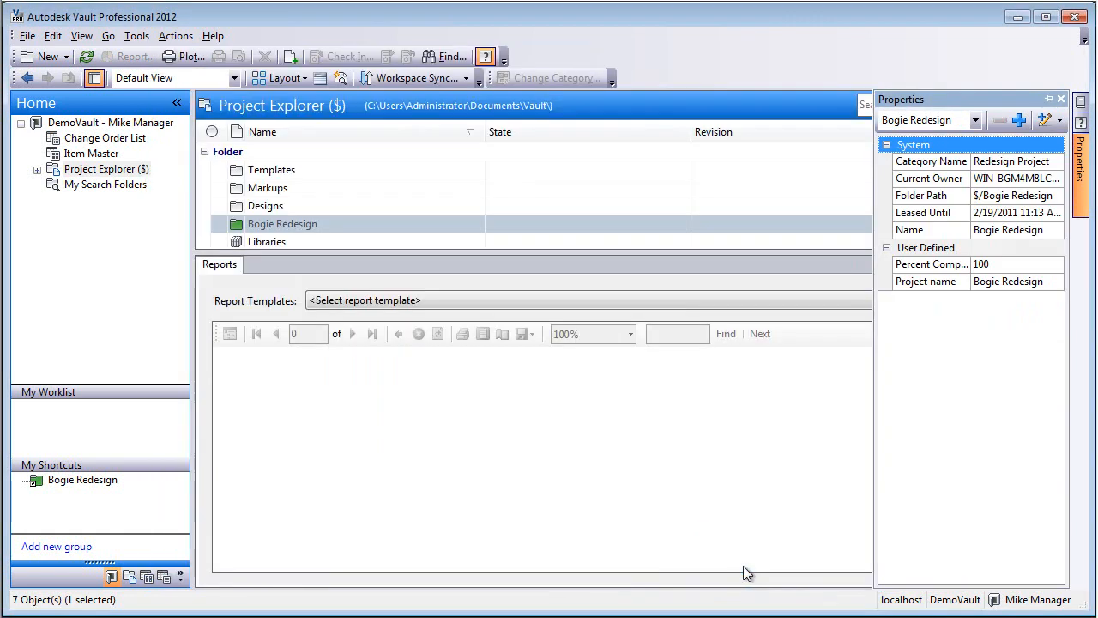